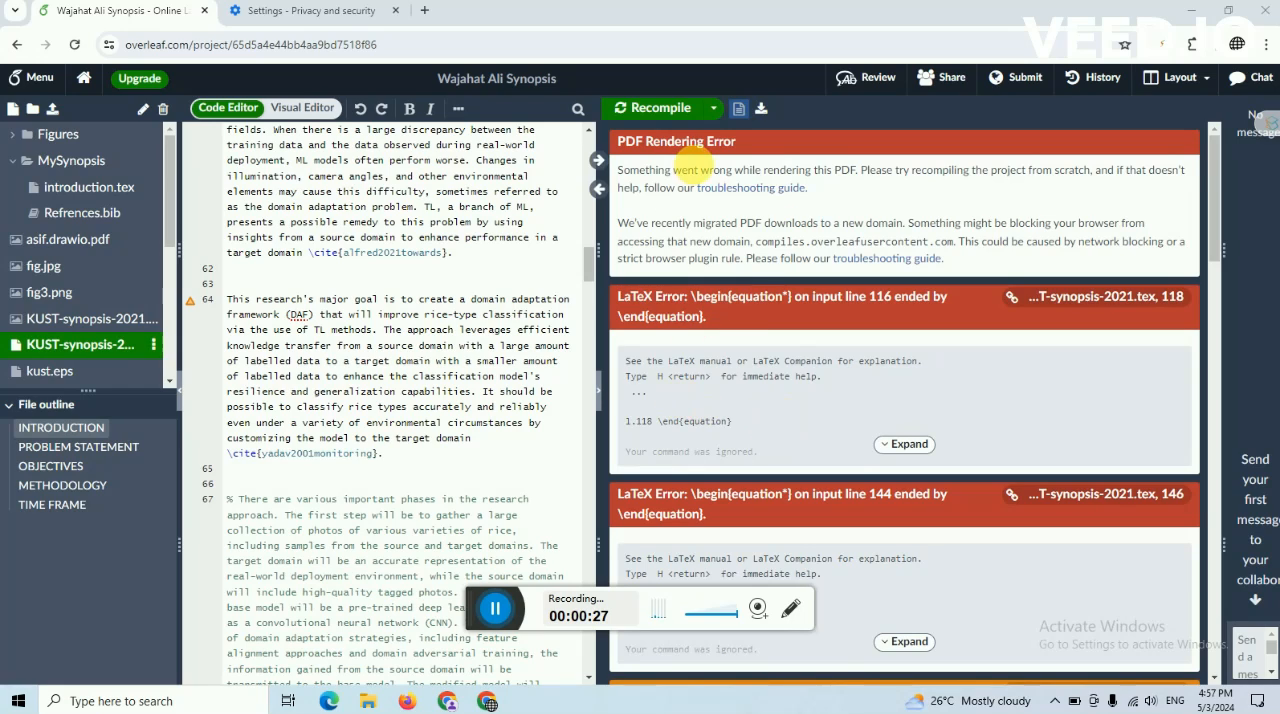
pyautogui.moveTo(682, 118)
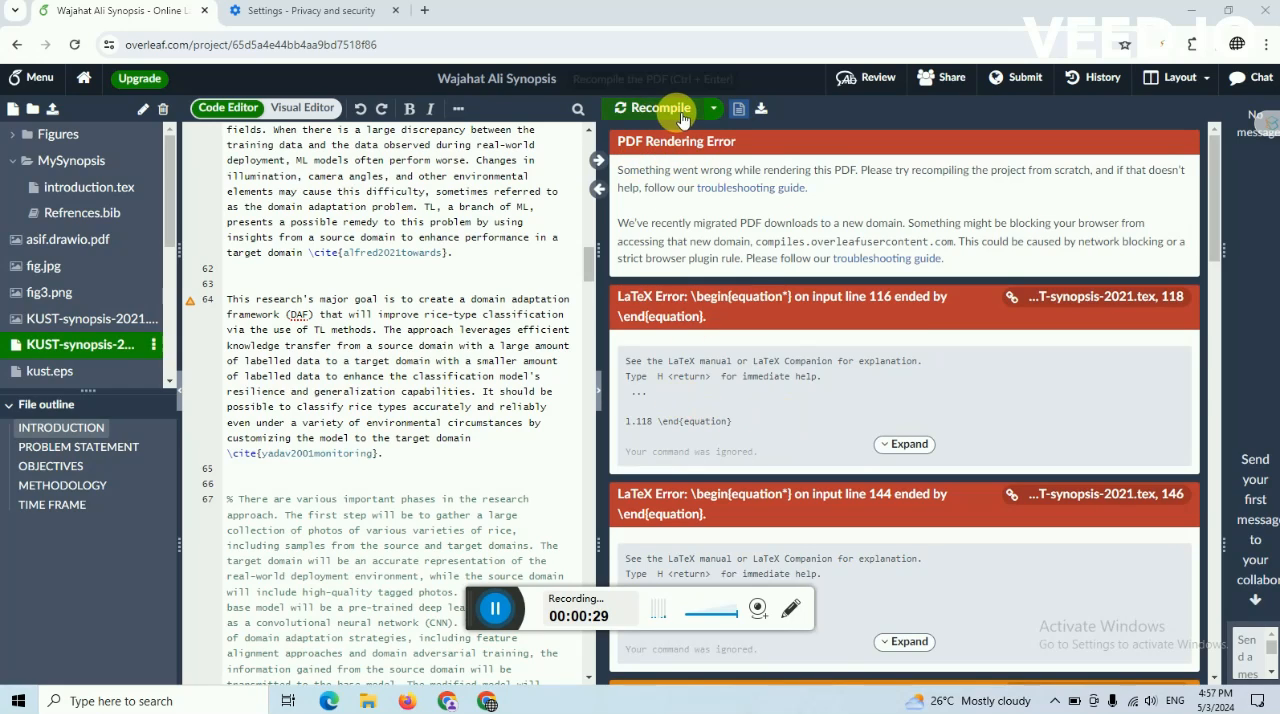
pyautogui.moveTo(688, 112)
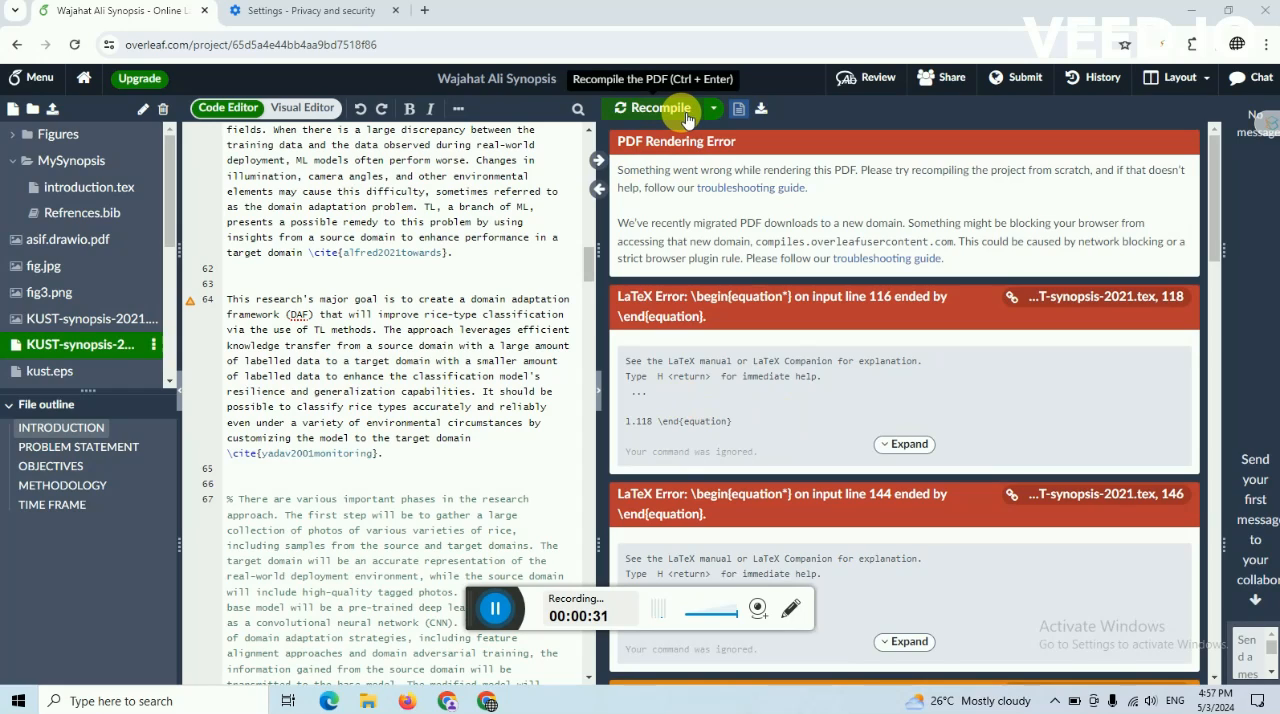
# Recompile the Overleaf project and cancel the intercepted PDF download
pyautogui.click(656, 108)
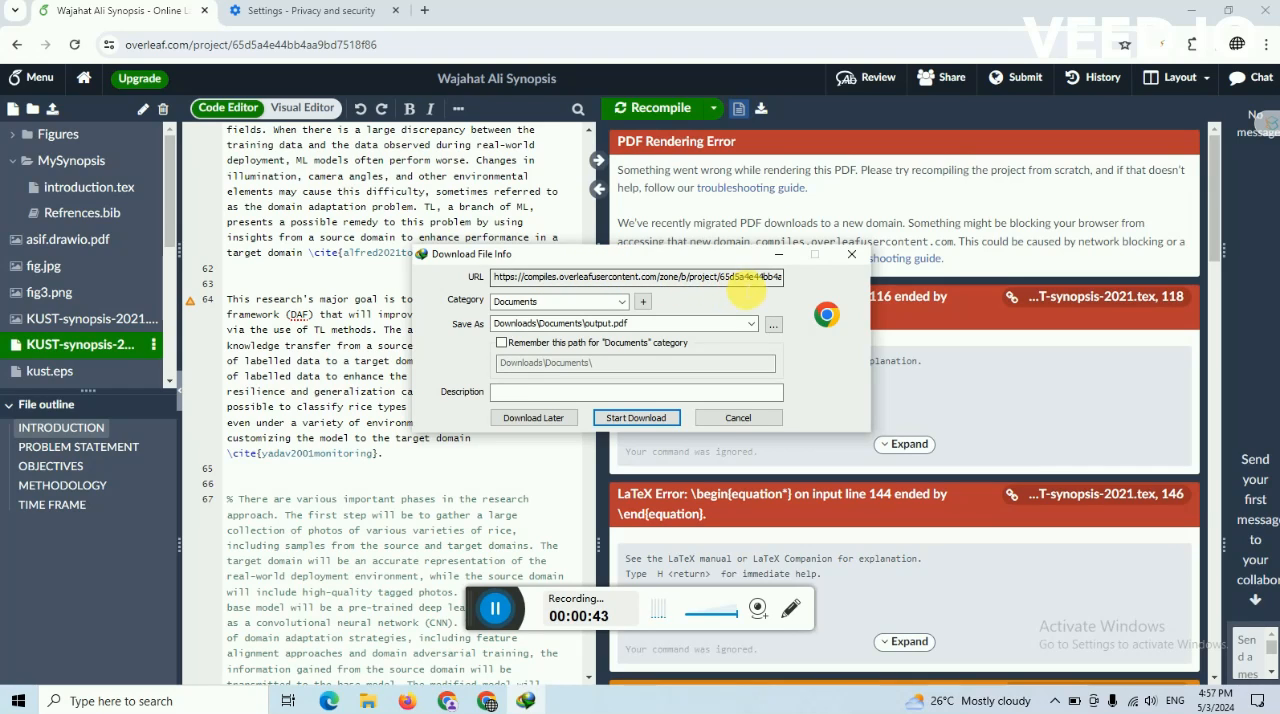
pyautogui.moveTo(830, 256)
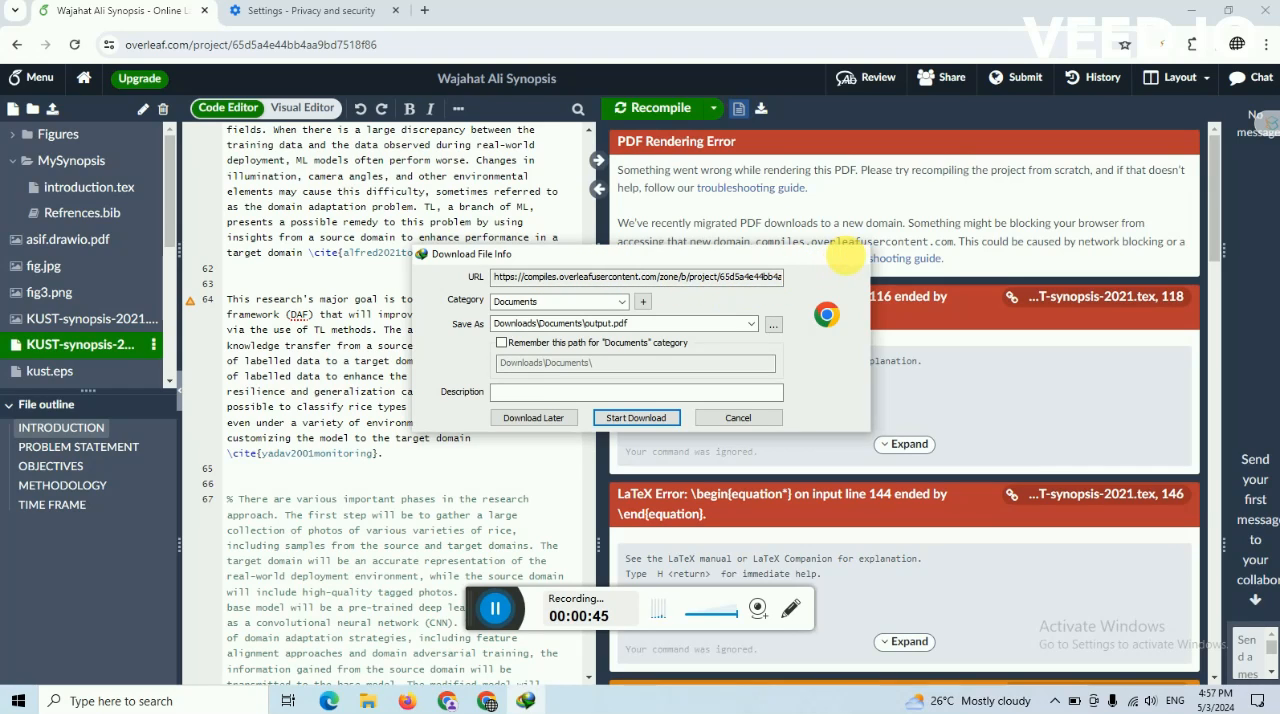
pyautogui.click(738, 416)
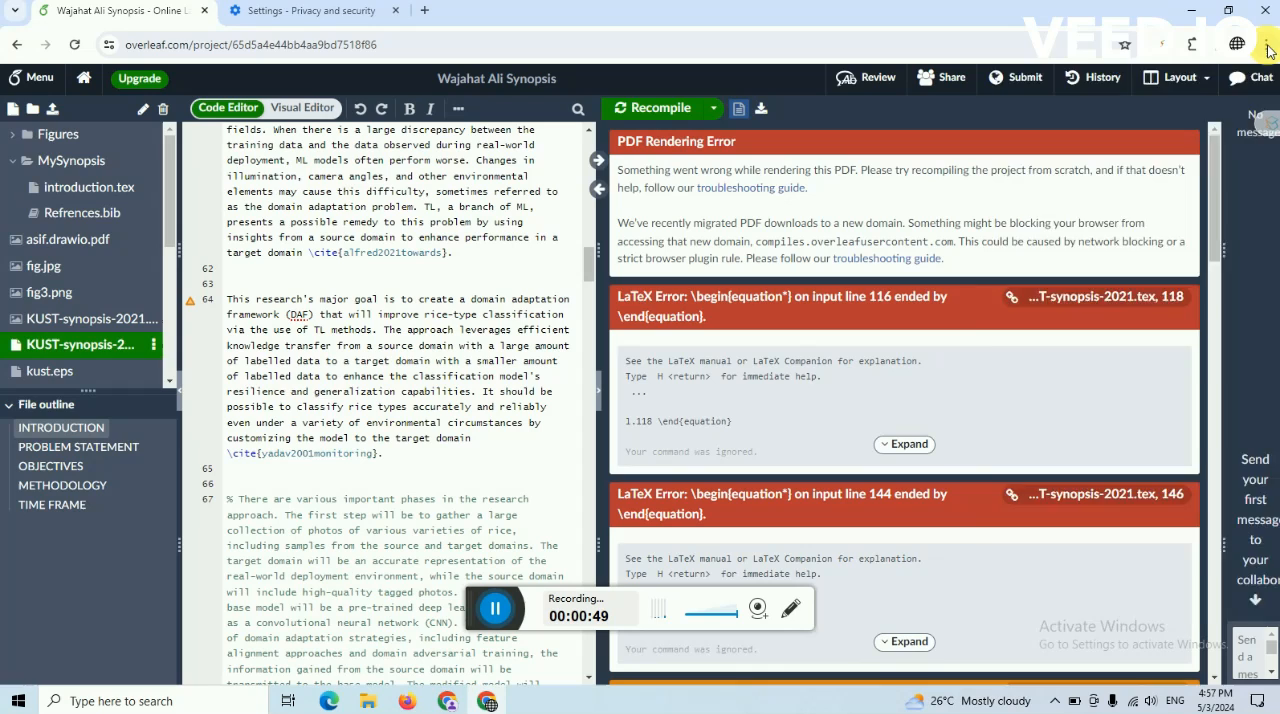
# Clear the last hour's browsing history, cookies and cached images via Chrome's Privacy and security settings
pyautogui.click(1268, 44)
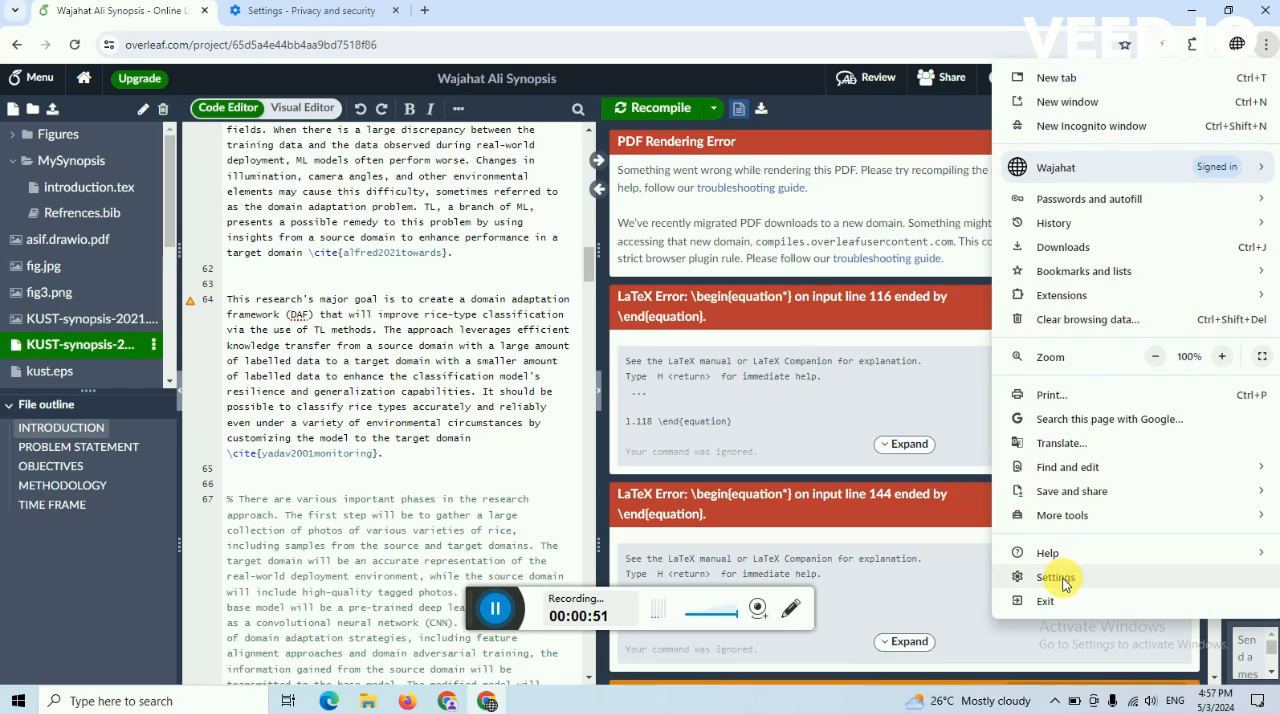
pyautogui.click(1060, 576)
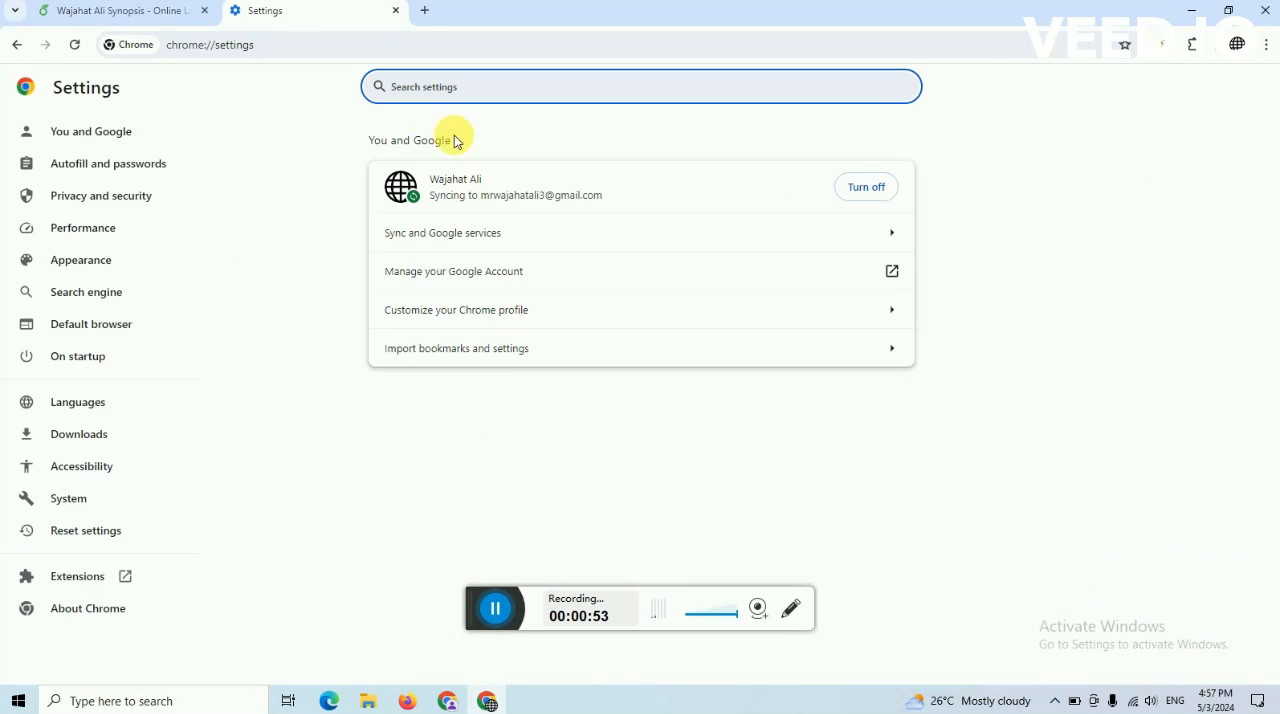
pyautogui.moveTo(100, 204)
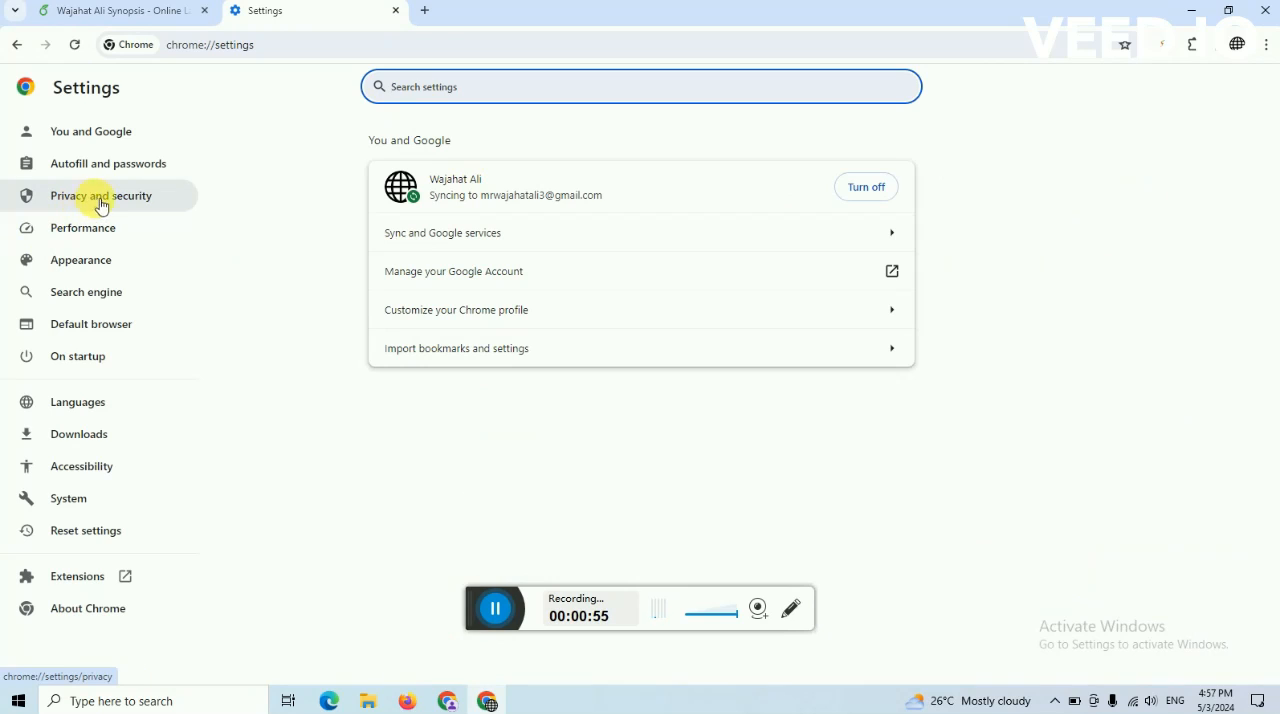
pyautogui.click(100, 194)
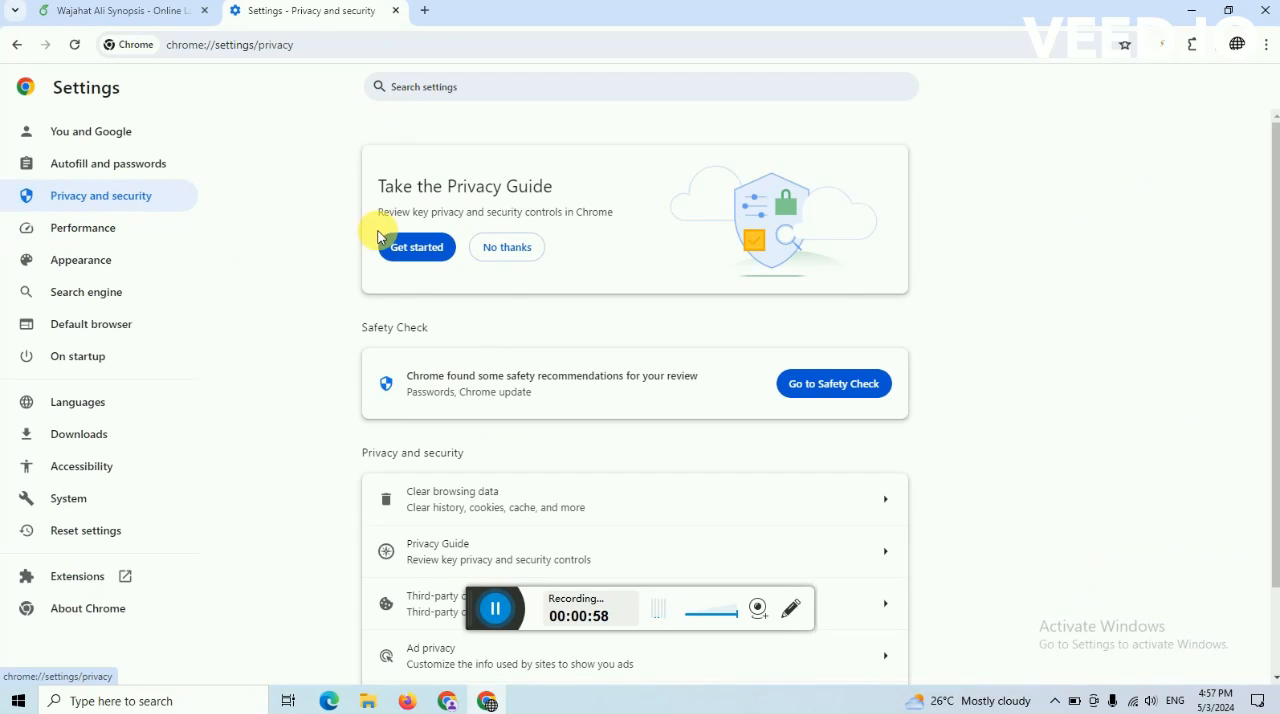
pyautogui.moveTo(1272, 300)
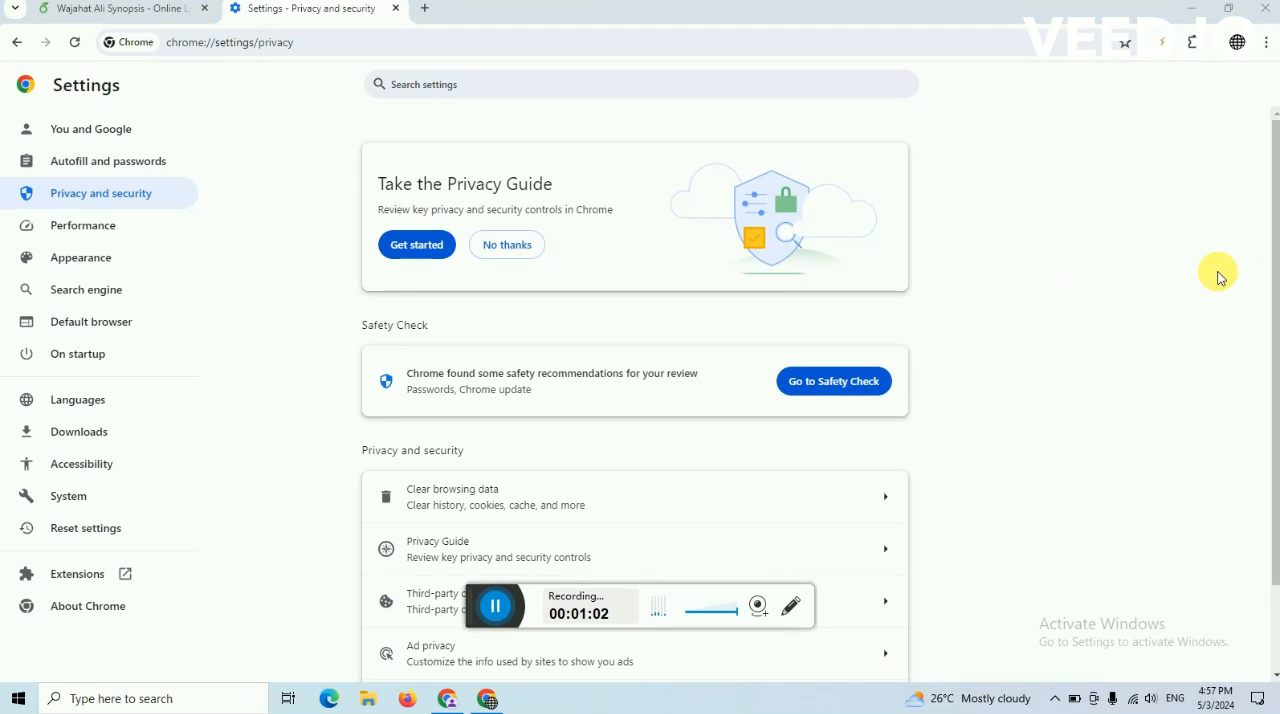
pyautogui.moveTo(544, 504)
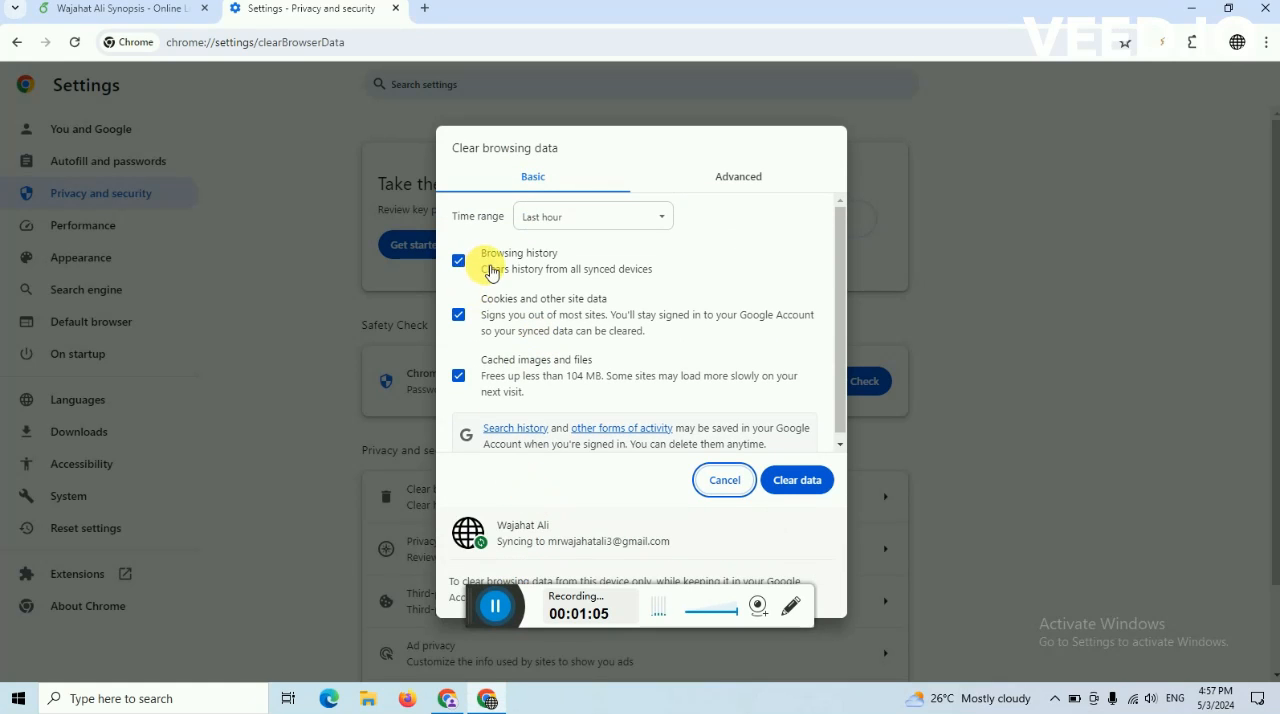
pyautogui.moveTo(532, 338)
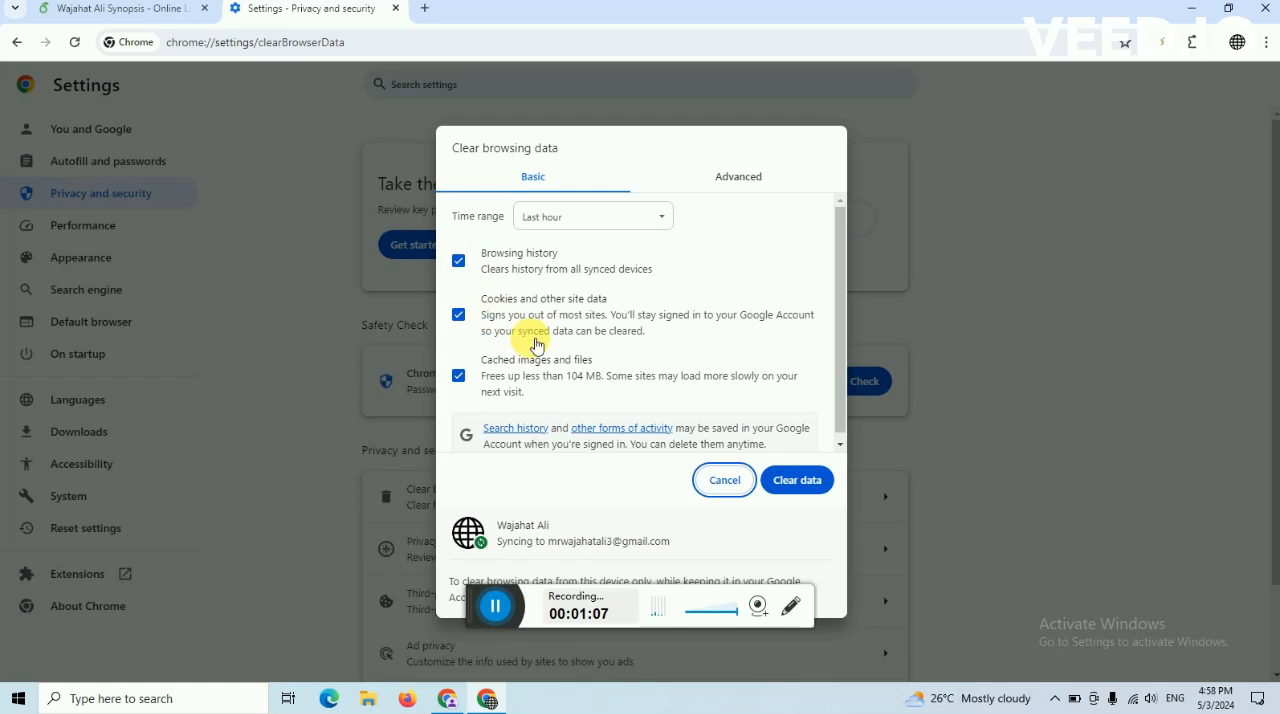
pyautogui.moveTo(536, 376)
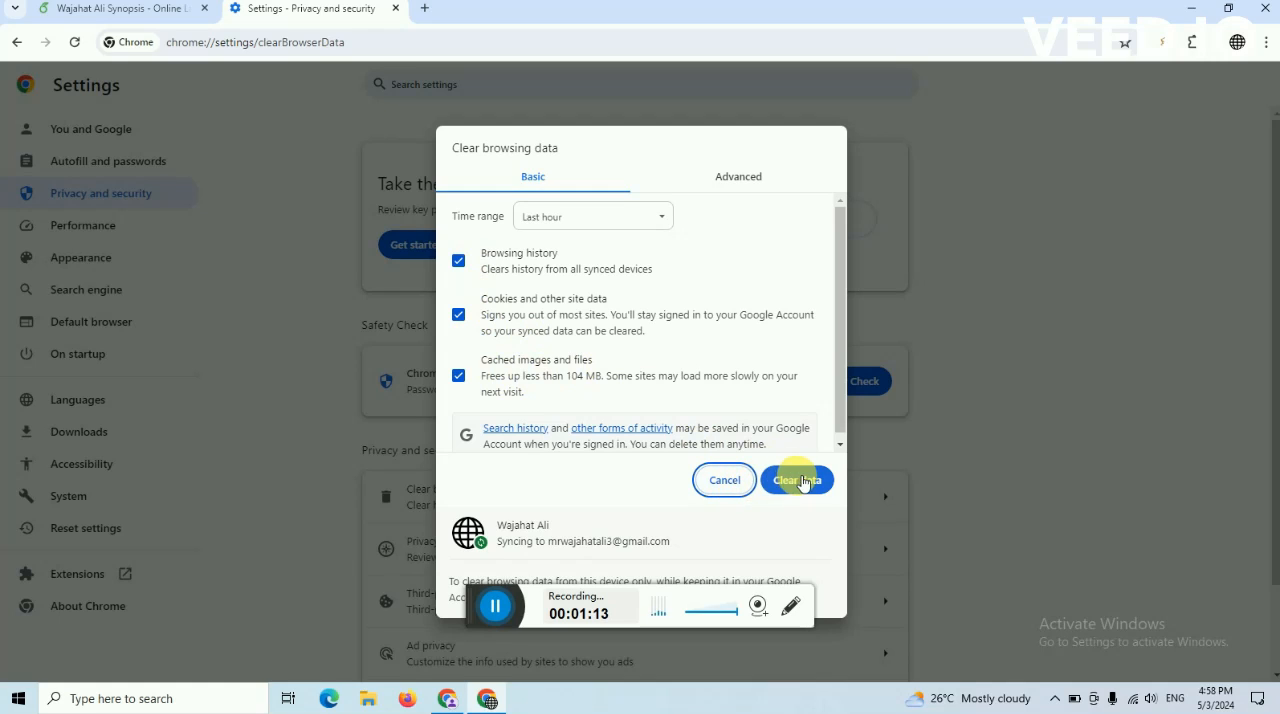
pyautogui.click(796, 480)
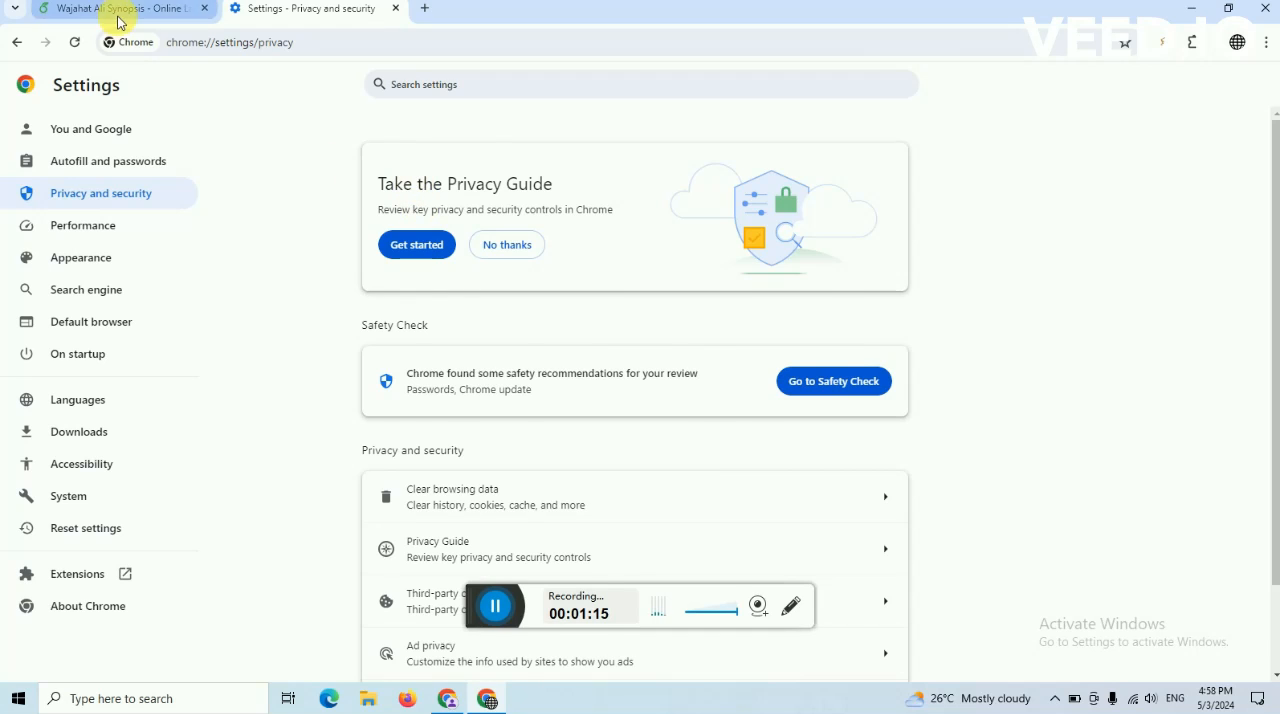
# Return to the Overleaf project tab, which still shows the PDF rendering error
pyautogui.click(116, 10)
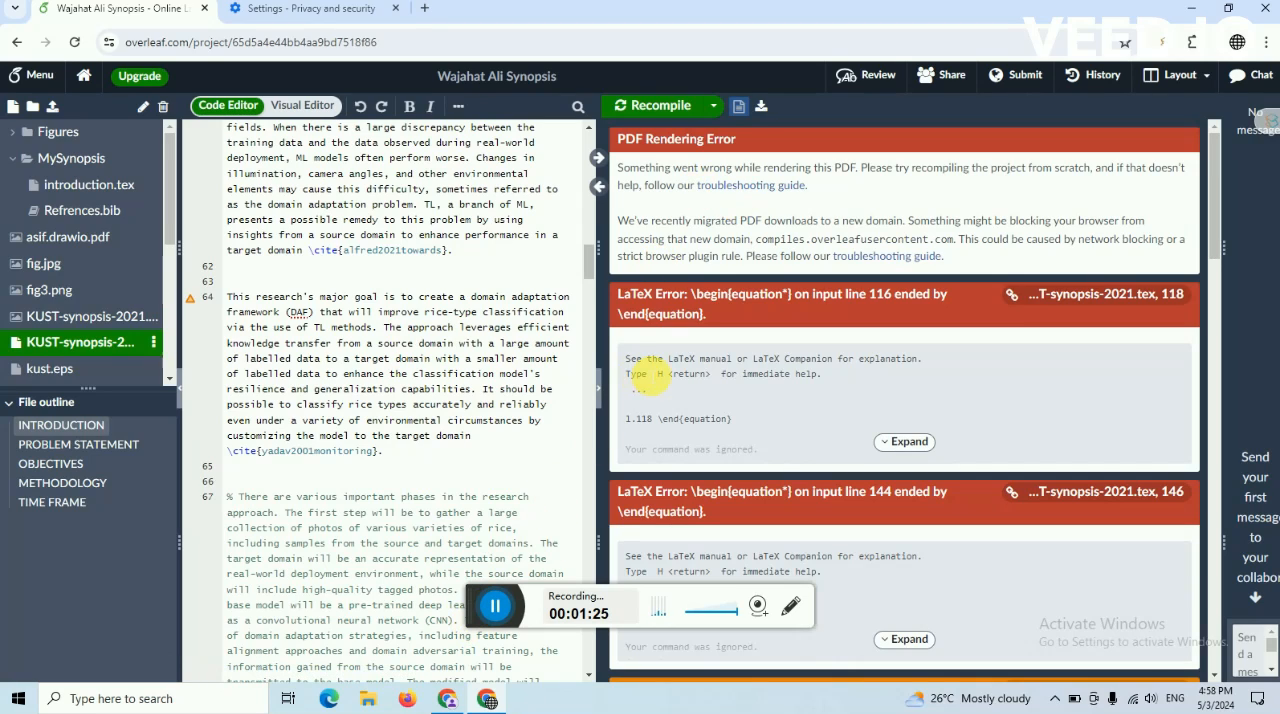
pyautogui.moveTo(624, 280)
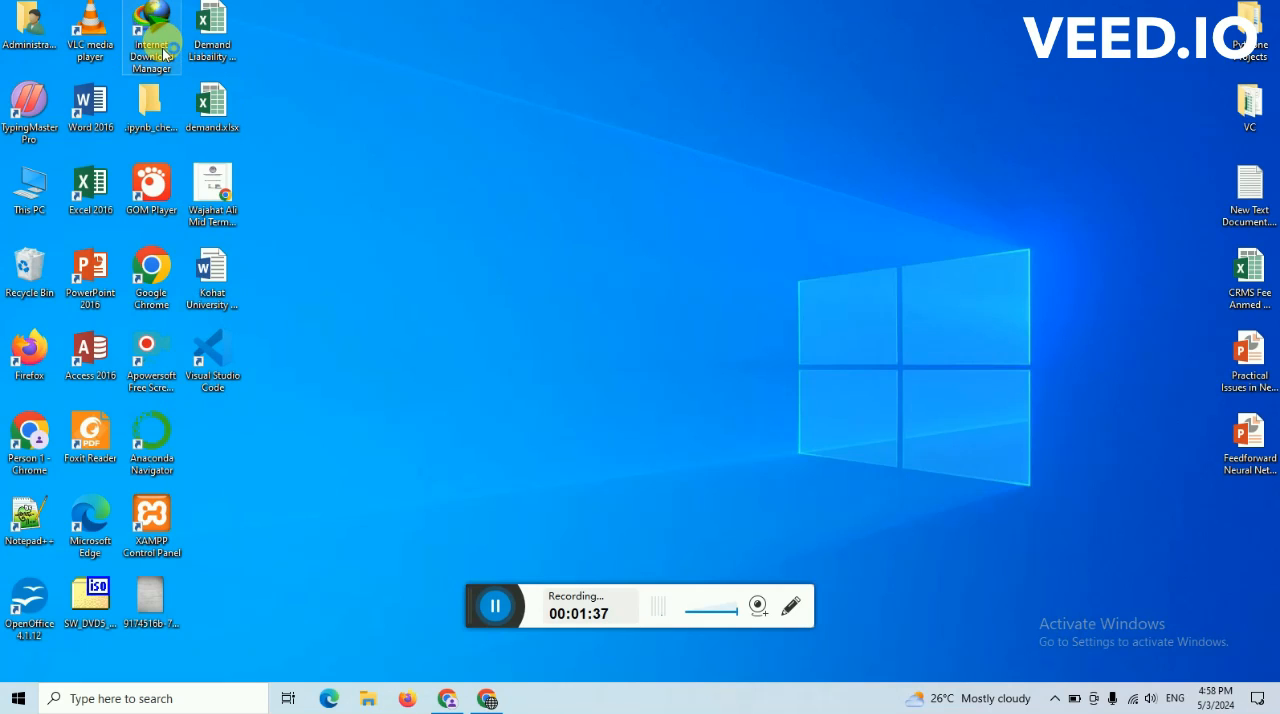
# Launch Internet Download Manager and bring up its configuration window on browser integration
pyautogui.doubleClick(152, 24)
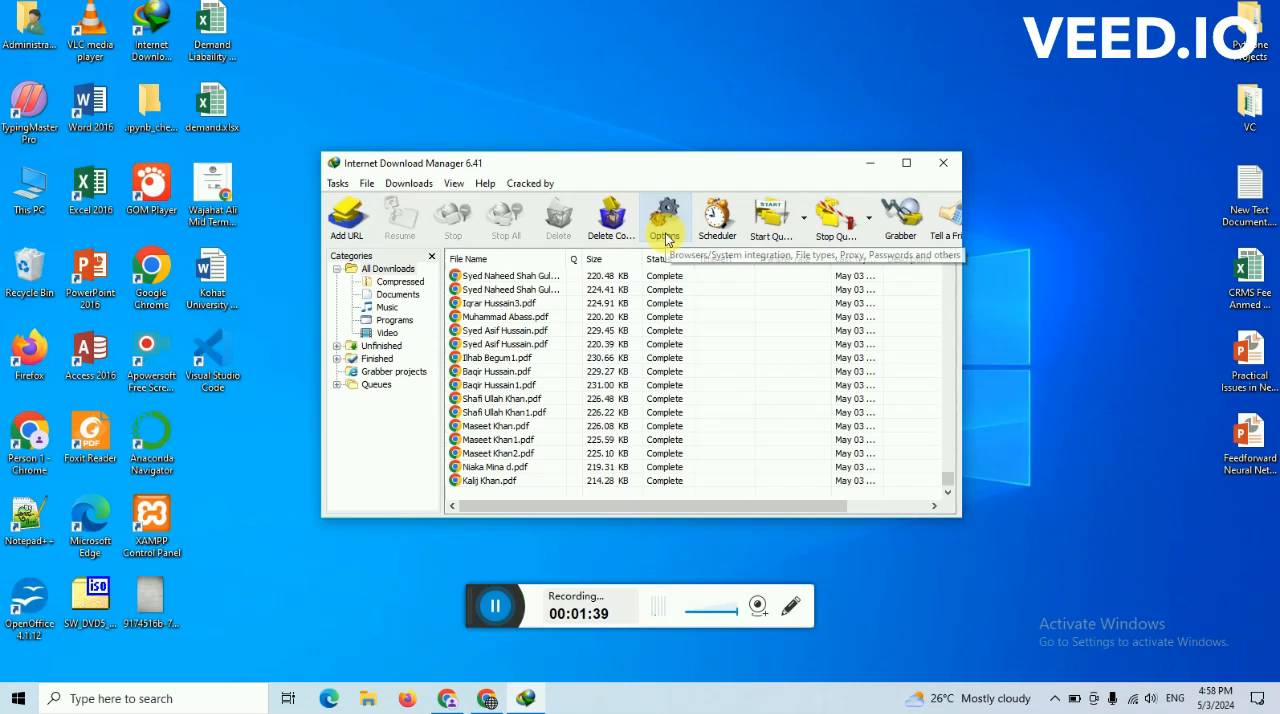
pyautogui.click(664, 212)
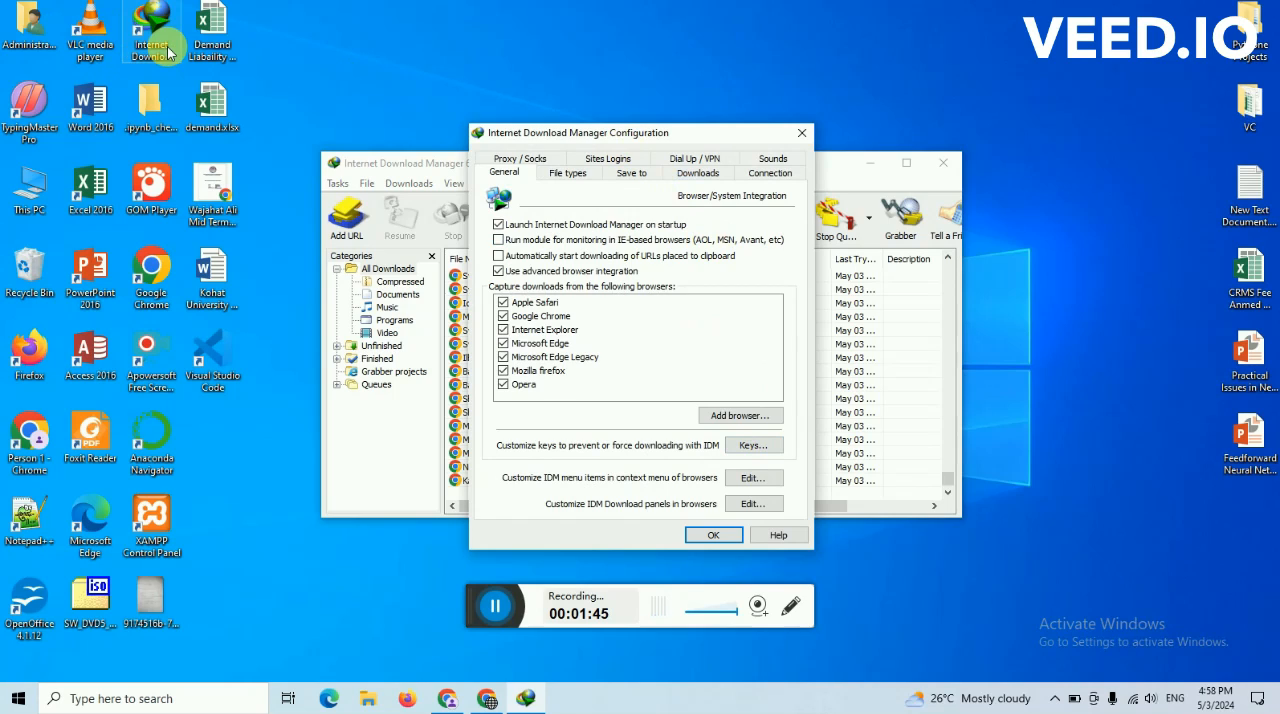
pyautogui.moveTo(650, 136)
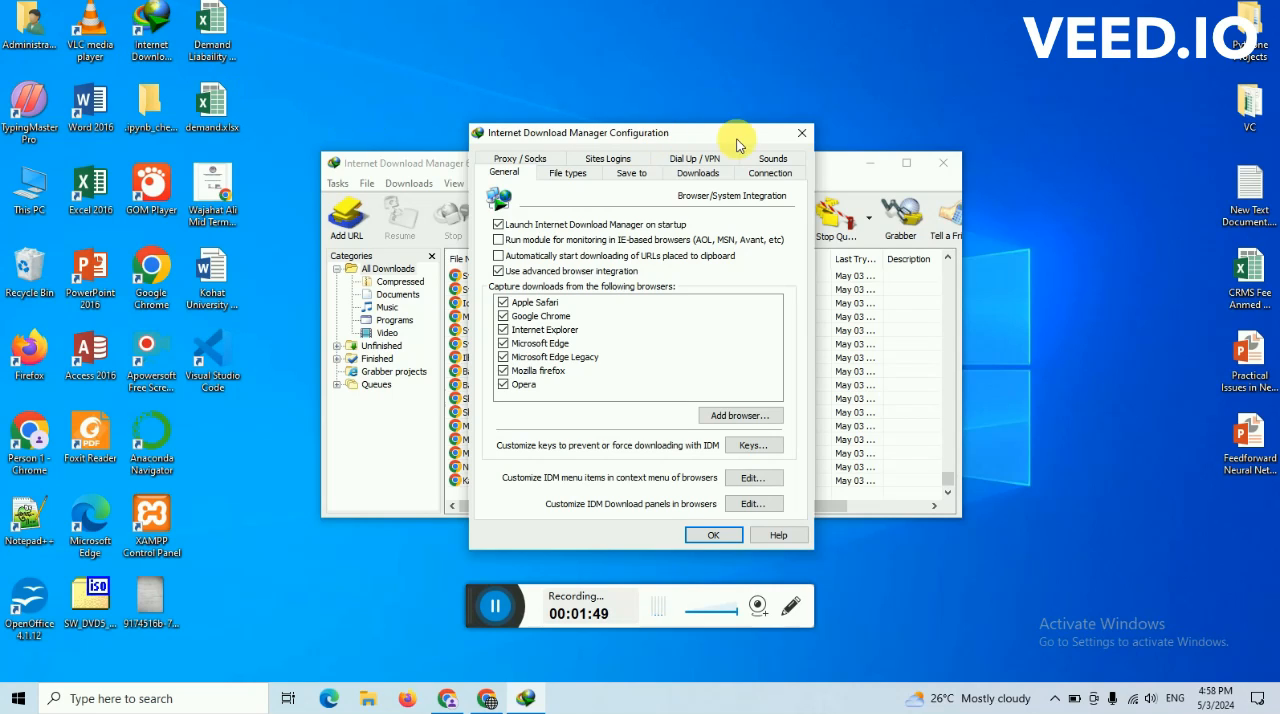
pyautogui.click(712, 534)
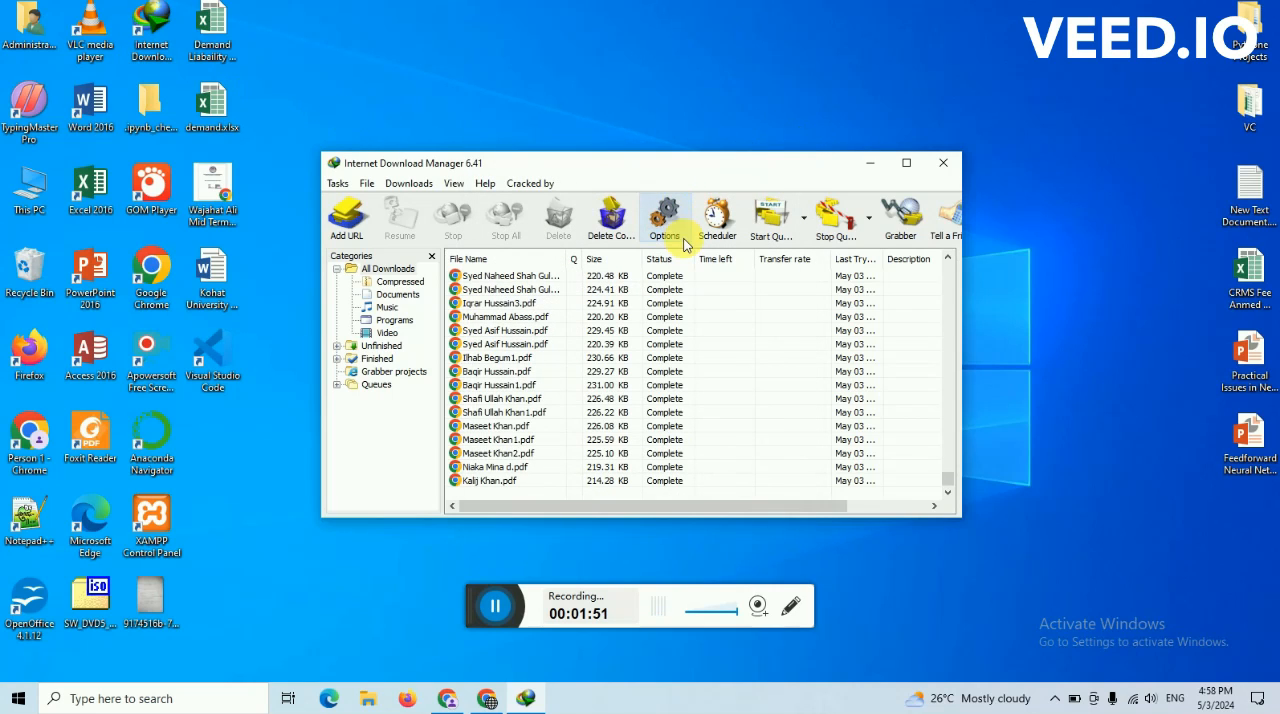
pyautogui.moveTo(664, 240)
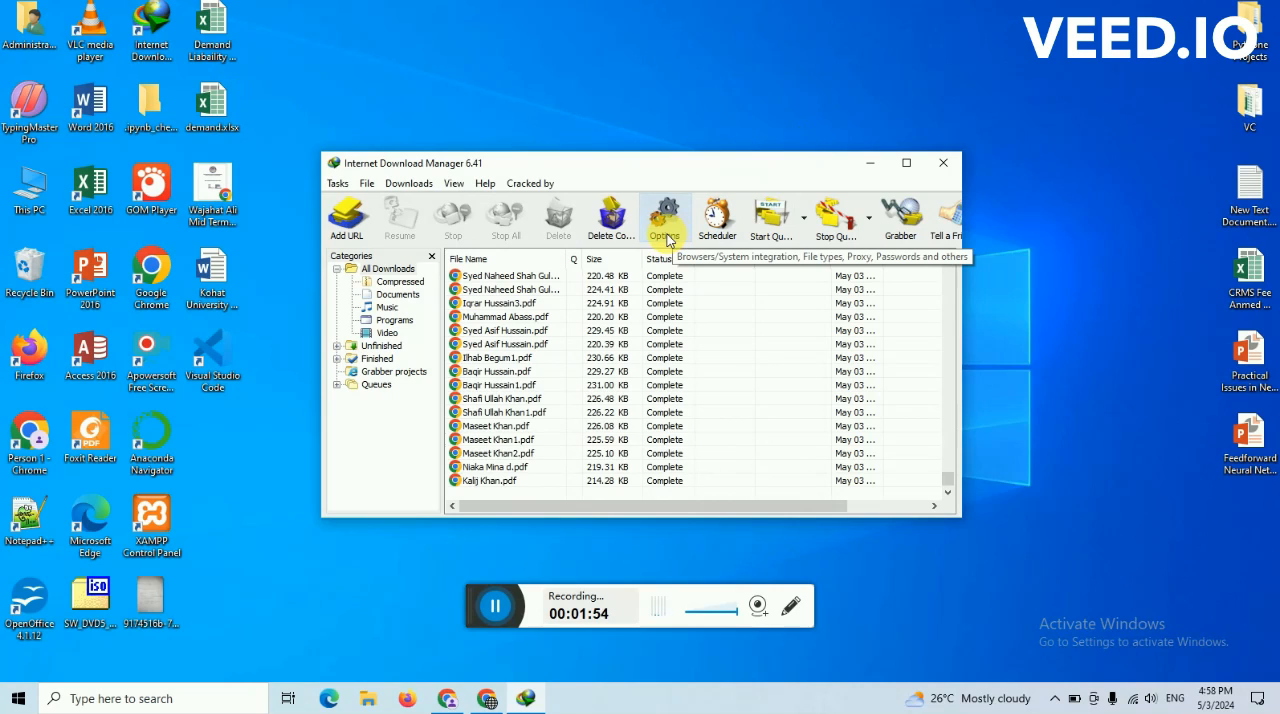
pyautogui.click(664, 212)
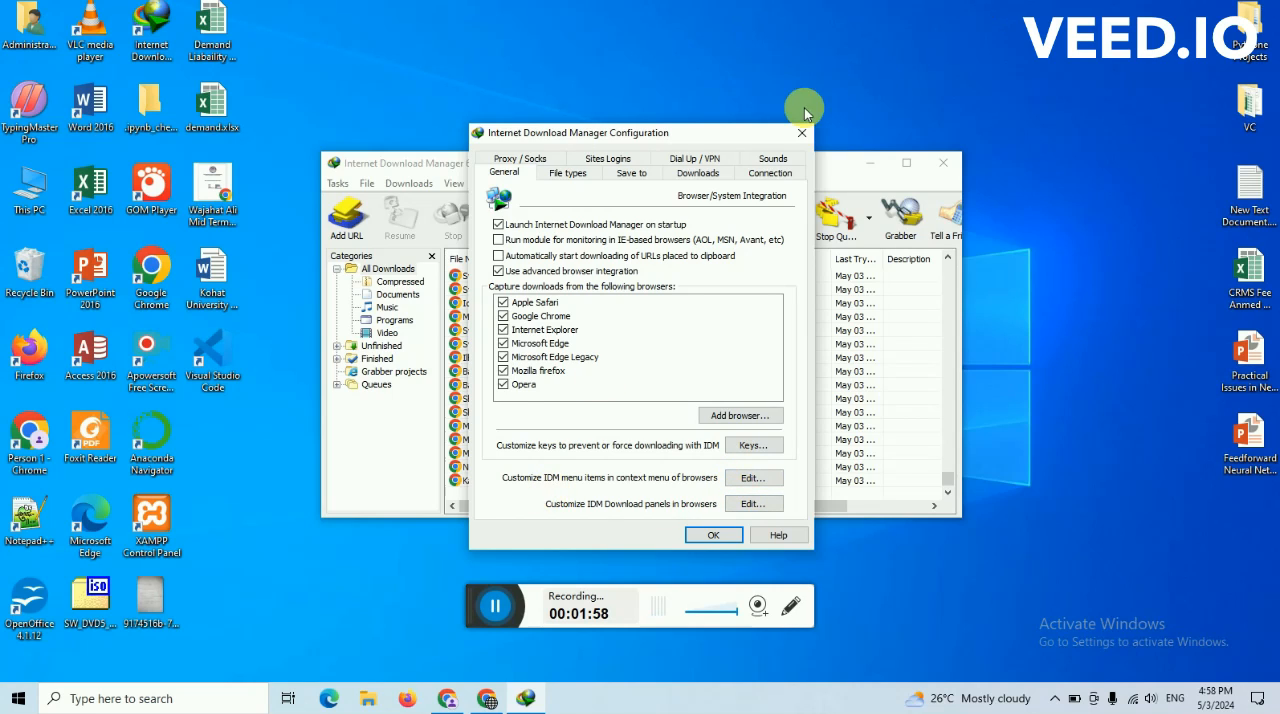
pyautogui.click(712, 534)
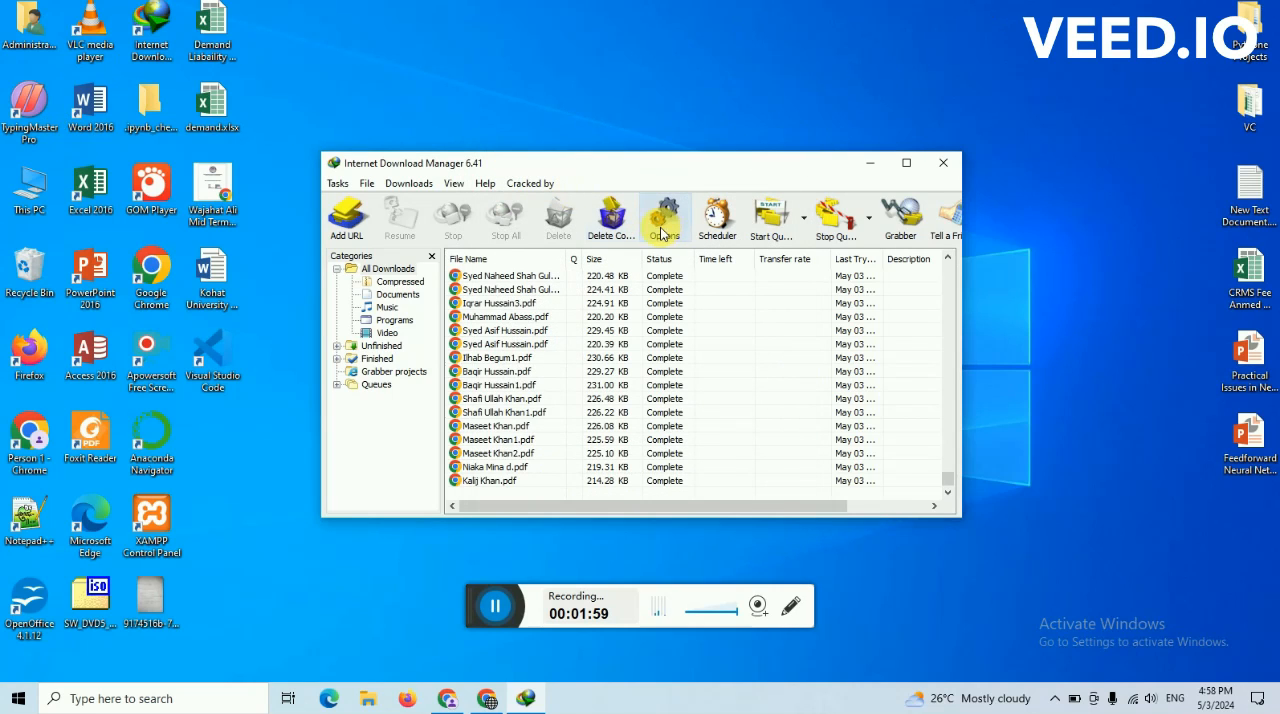
pyautogui.click(664, 212)
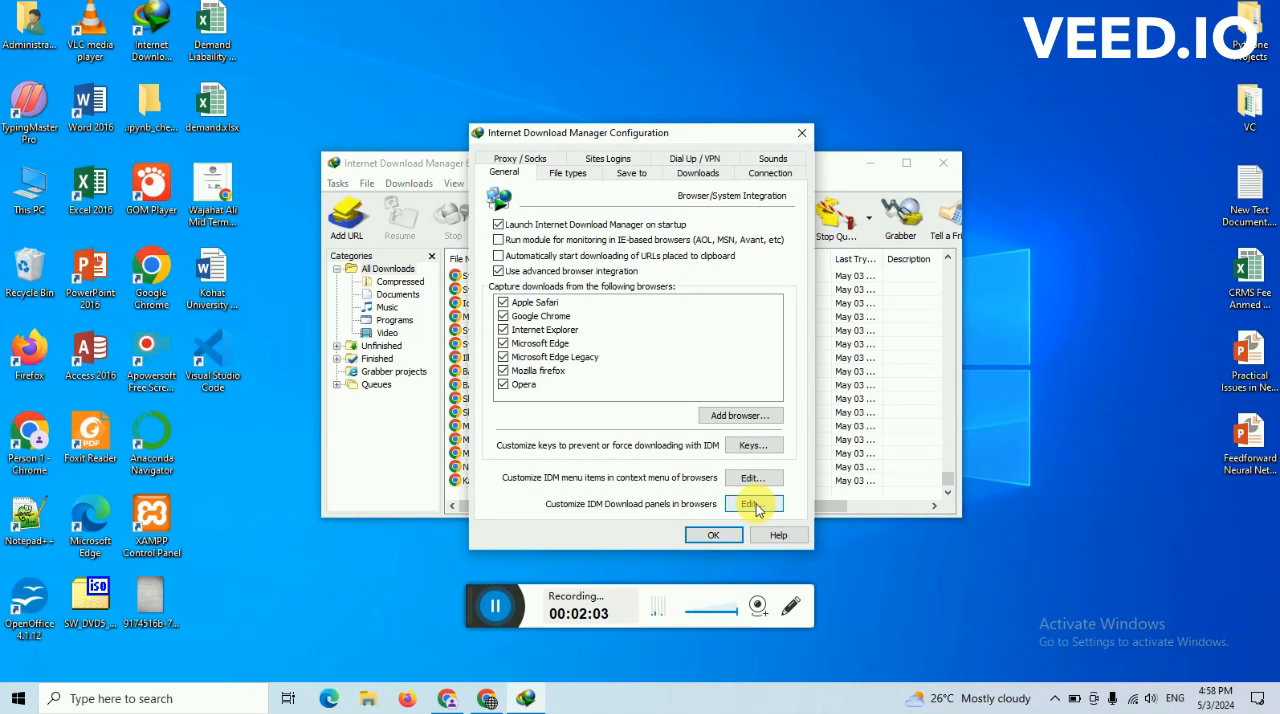
# Enable 'Don't capture downloads from web-players automatically' in the IDM download panel settings and confirm
pyautogui.click(752, 504)
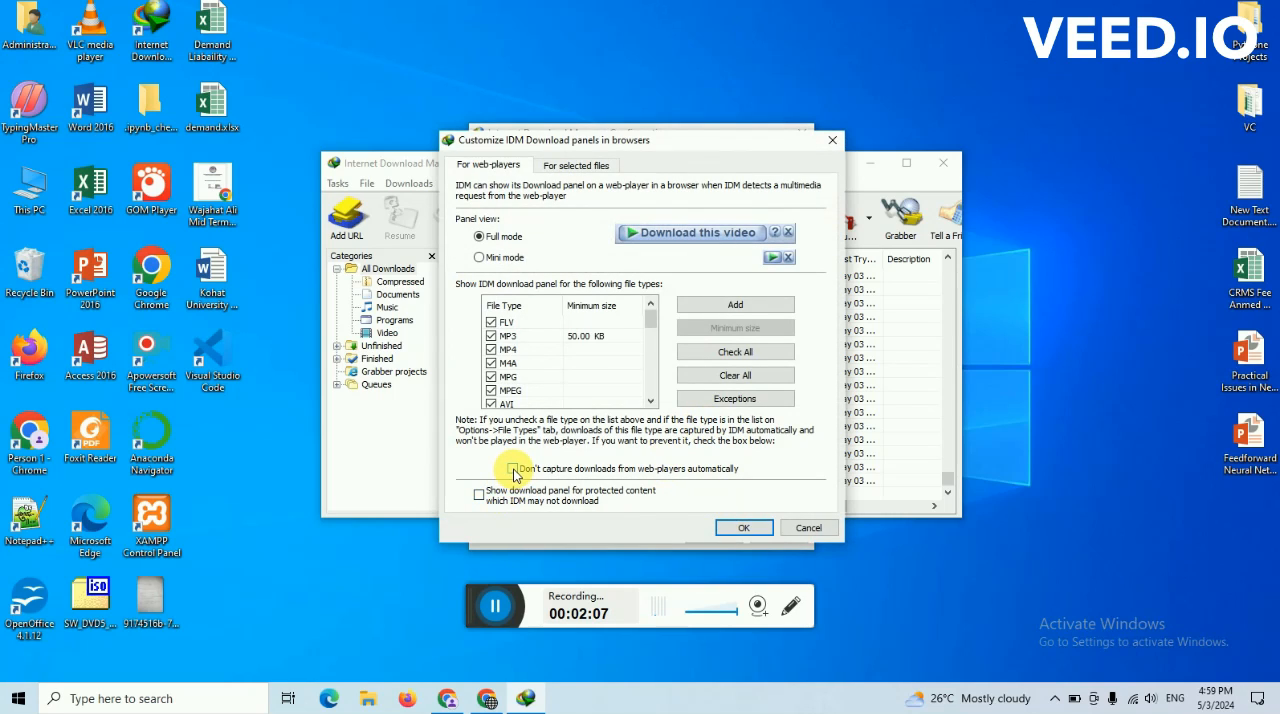
pyautogui.click(480, 468)
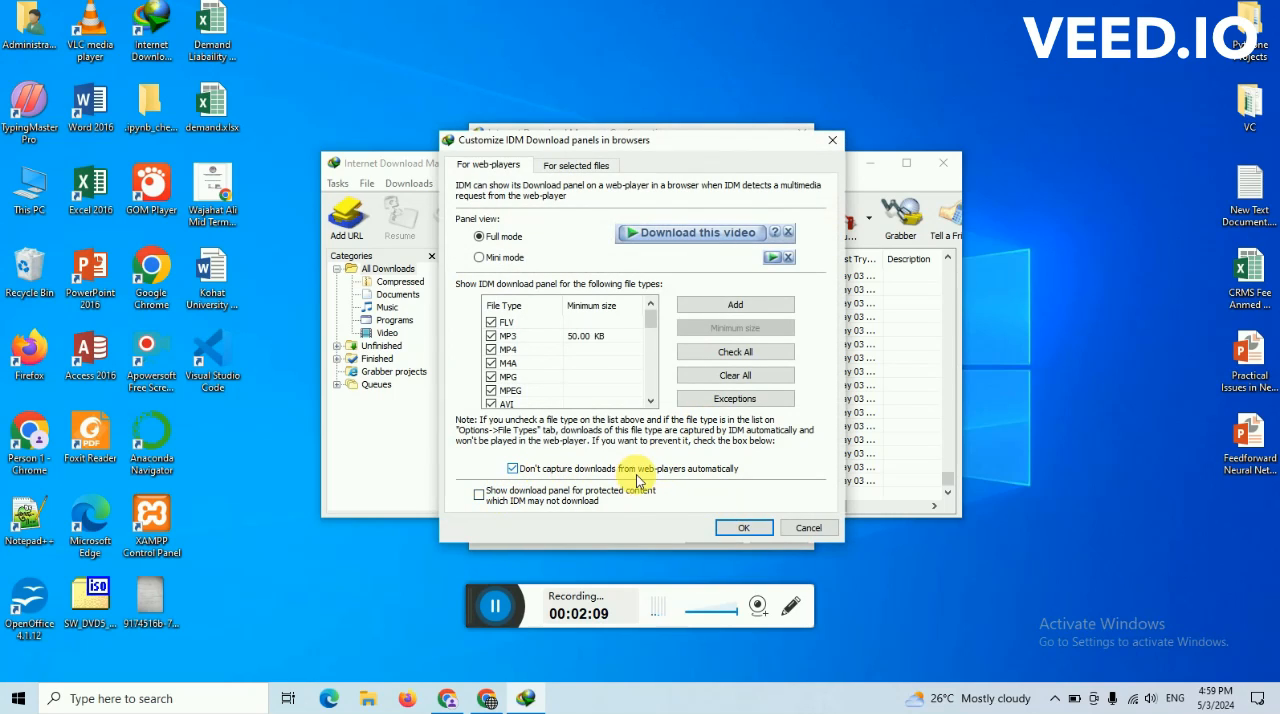
pyautogui.moveTo(684, 492)
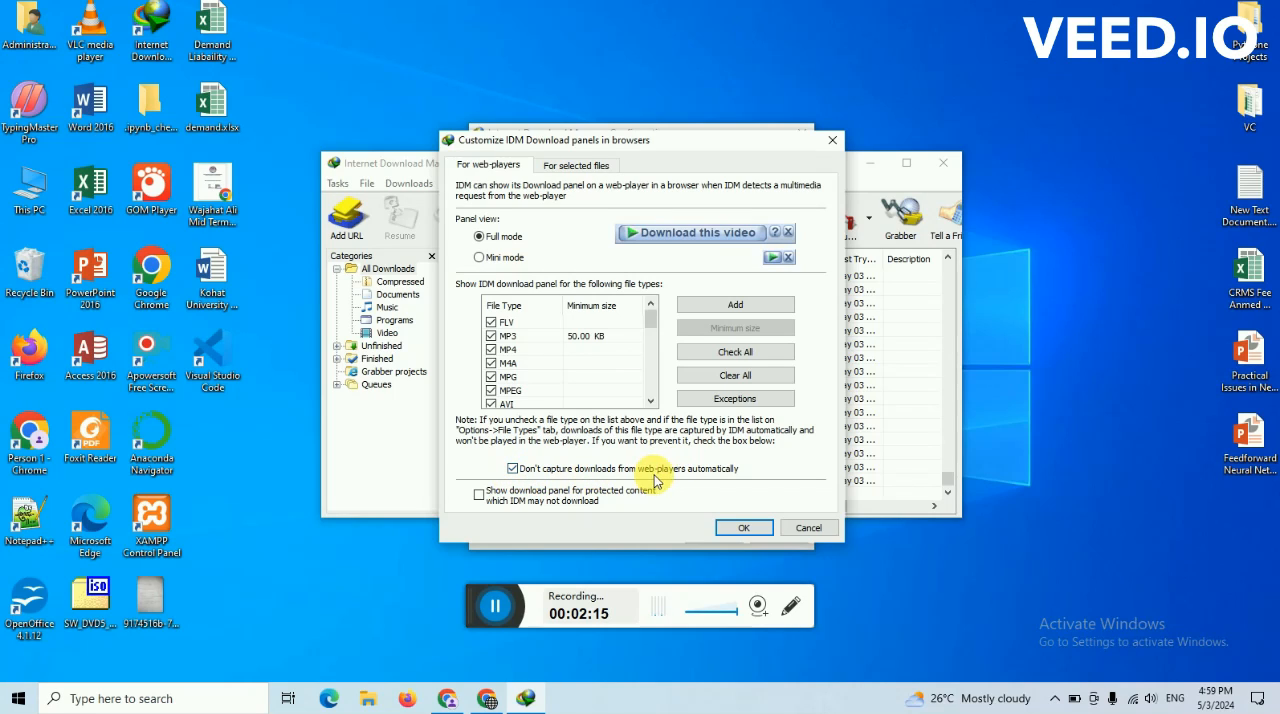
pyautogui.moveTo(676, 512)
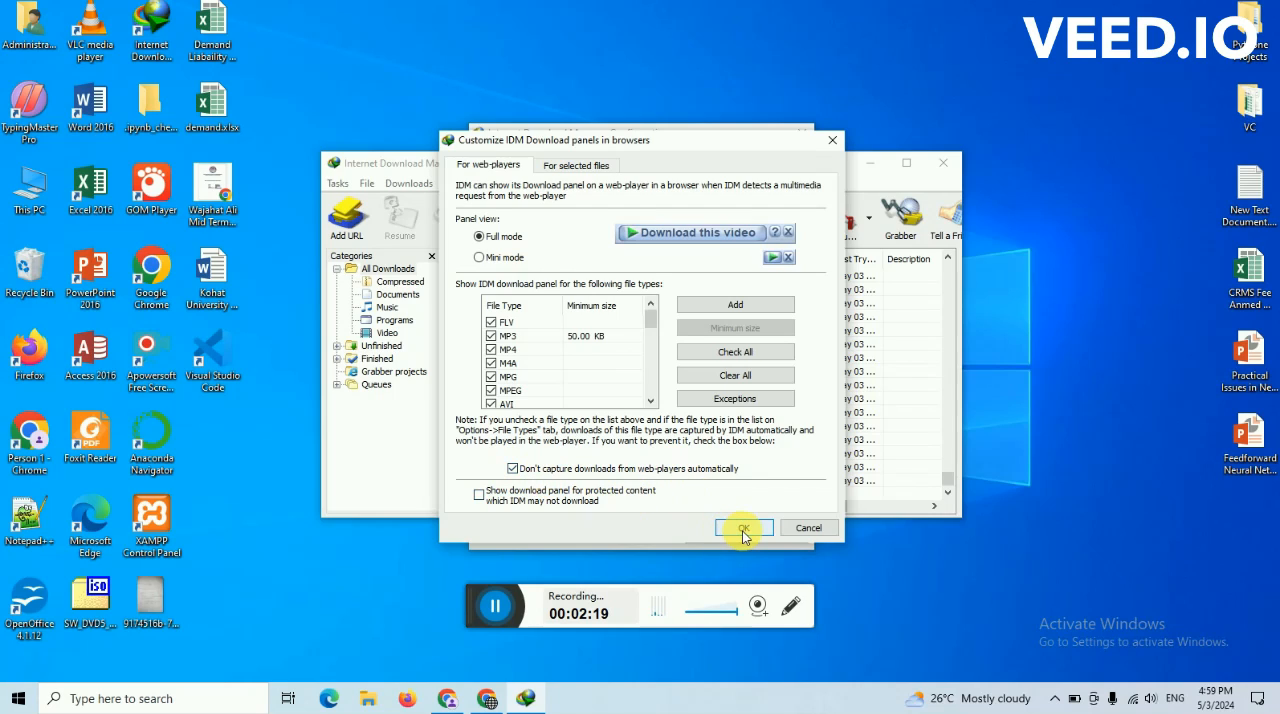
pyautogui.moveTo(742, 530)
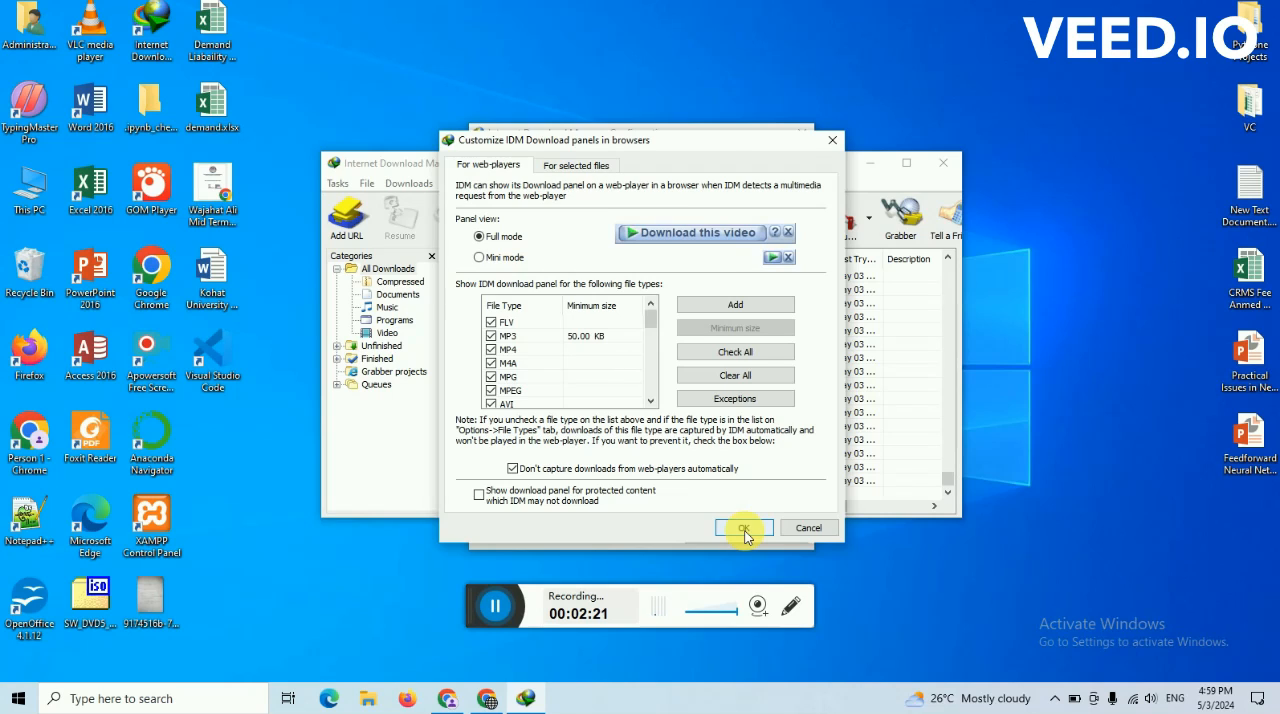
pyautogui.click(744, 528)
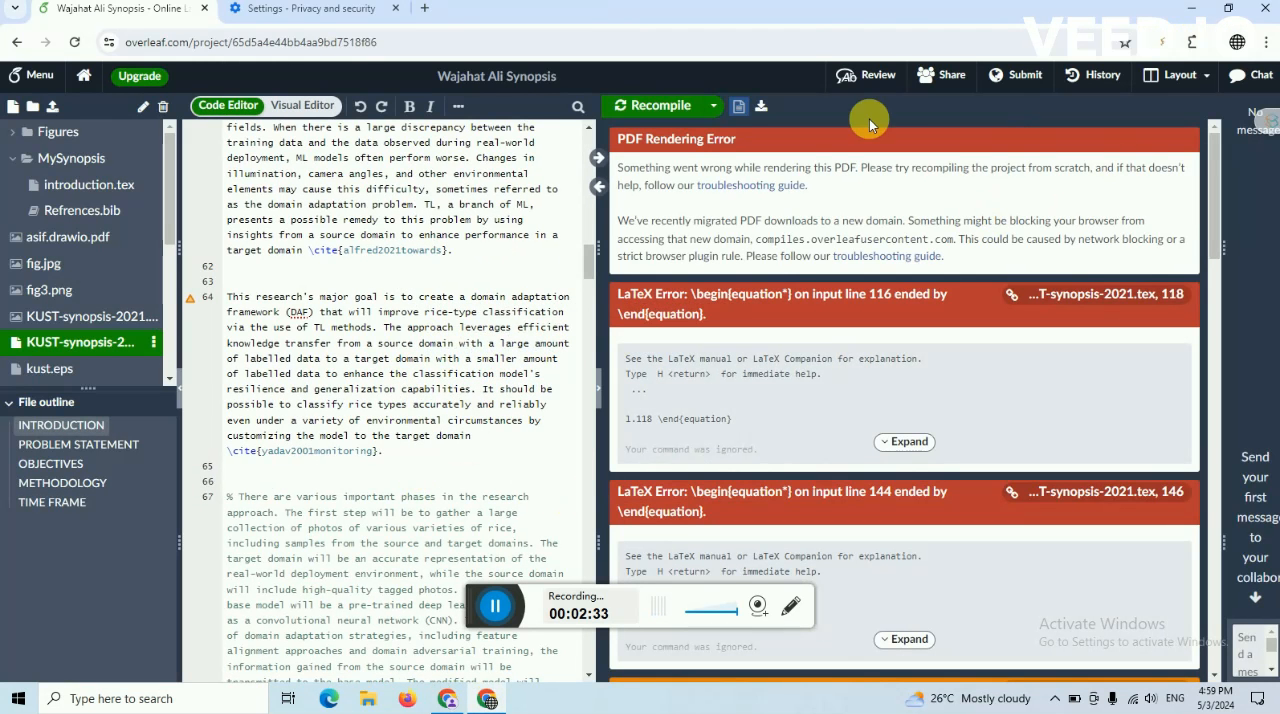
# Dismiss the rendering error and recompile so the PDF preview shows the INTRODUCTION page
pyautogui.click(654, 104)
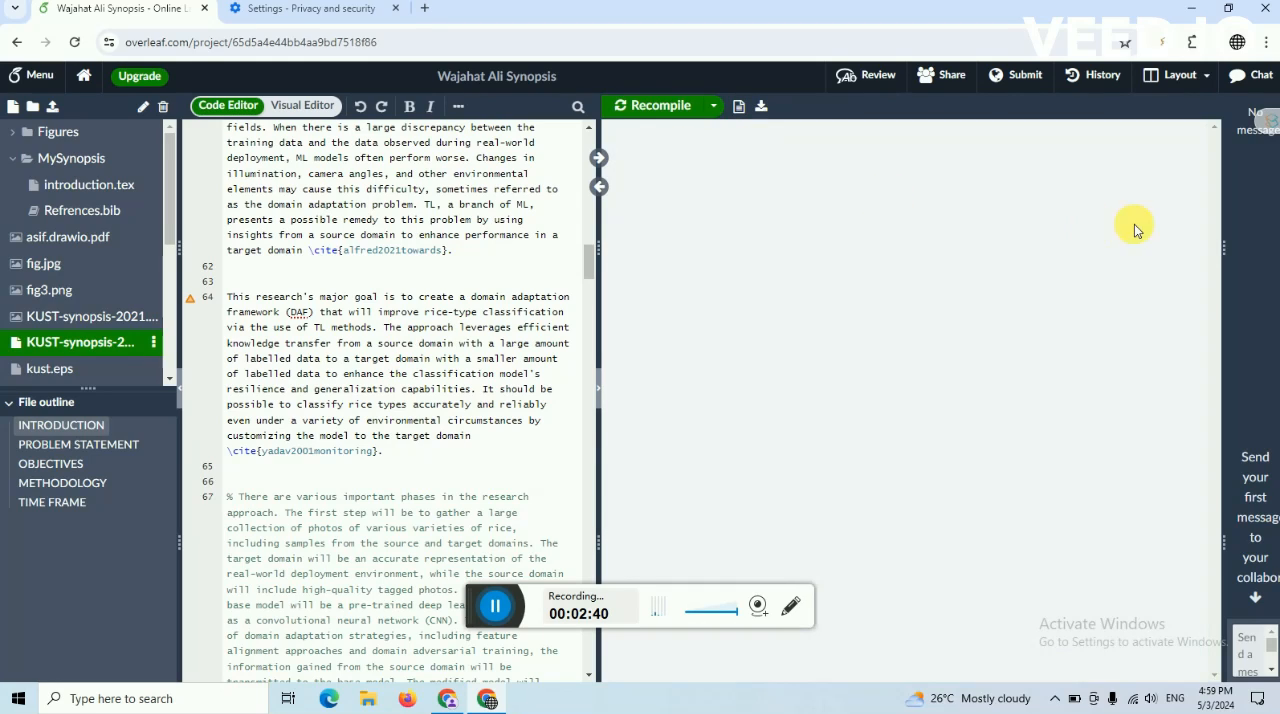
pyautogui.moveTo(768, 408)
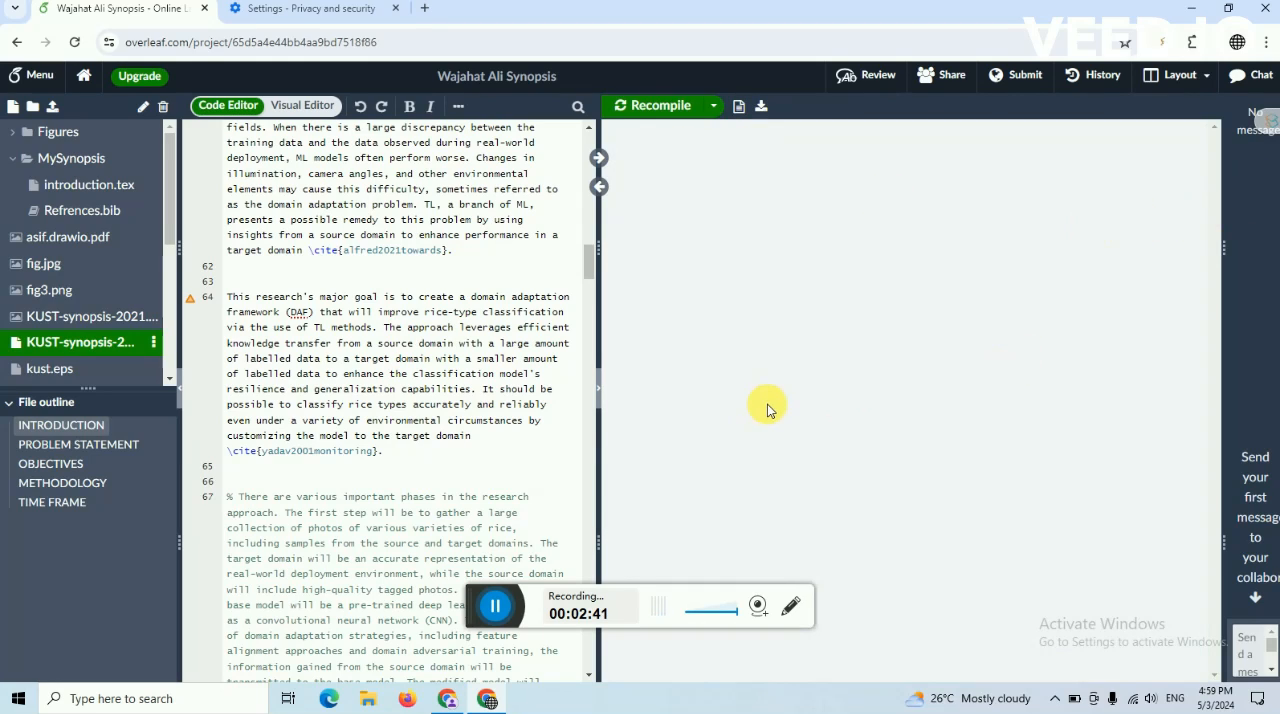
pyautogui.moveTo(744, 416)
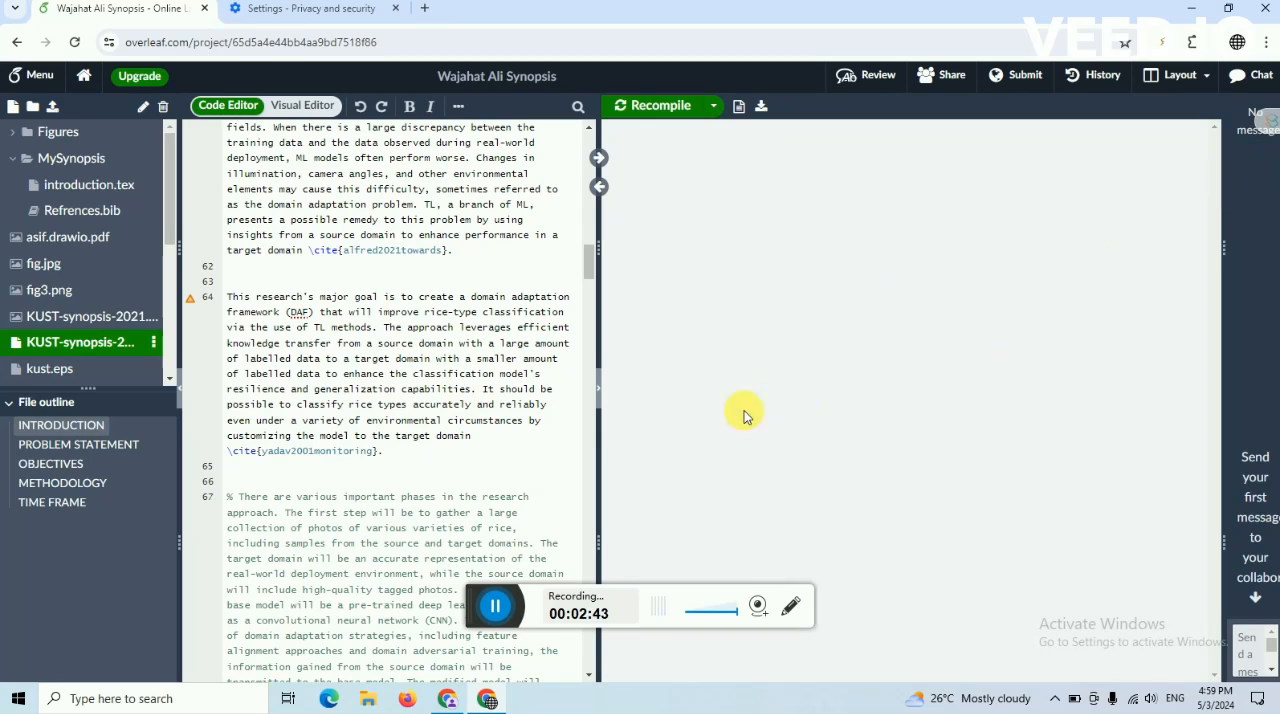
pyautogui.moveTo(1038, 304)
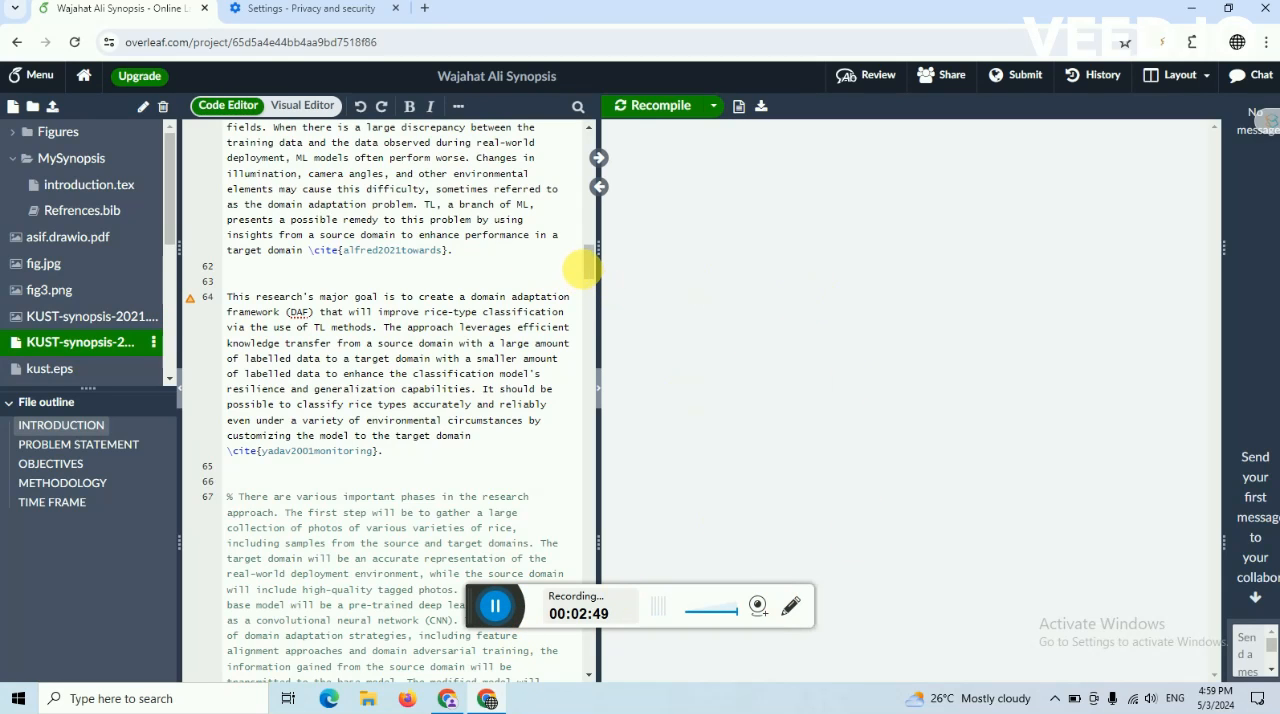
pyautogui.scroll(-3)
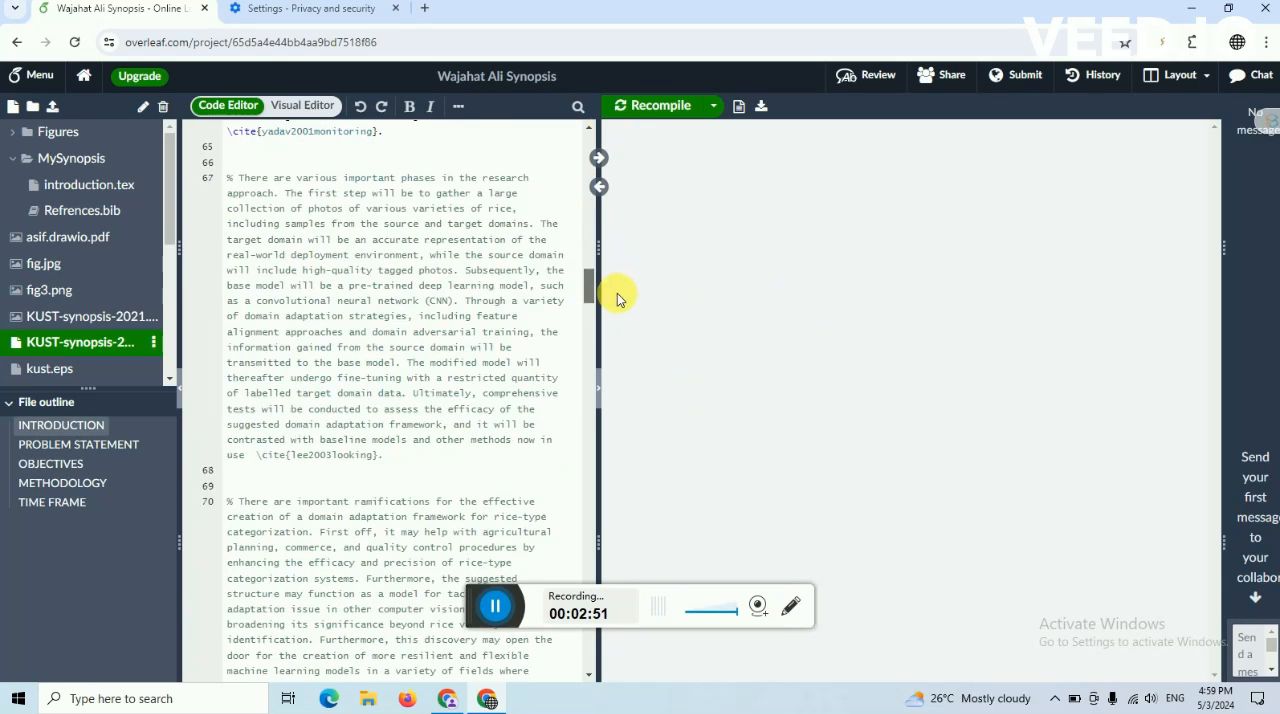
pyautogui.moveTo(672, 116)
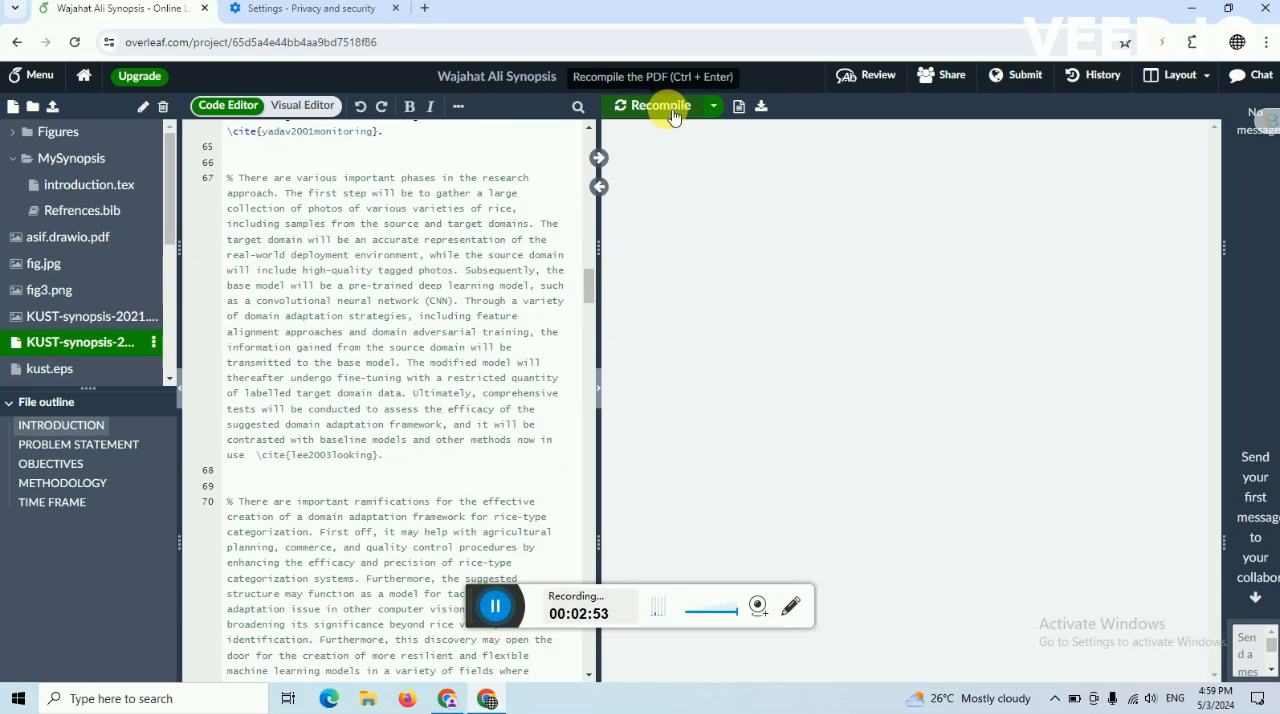
pyautogui.click(664, 104)
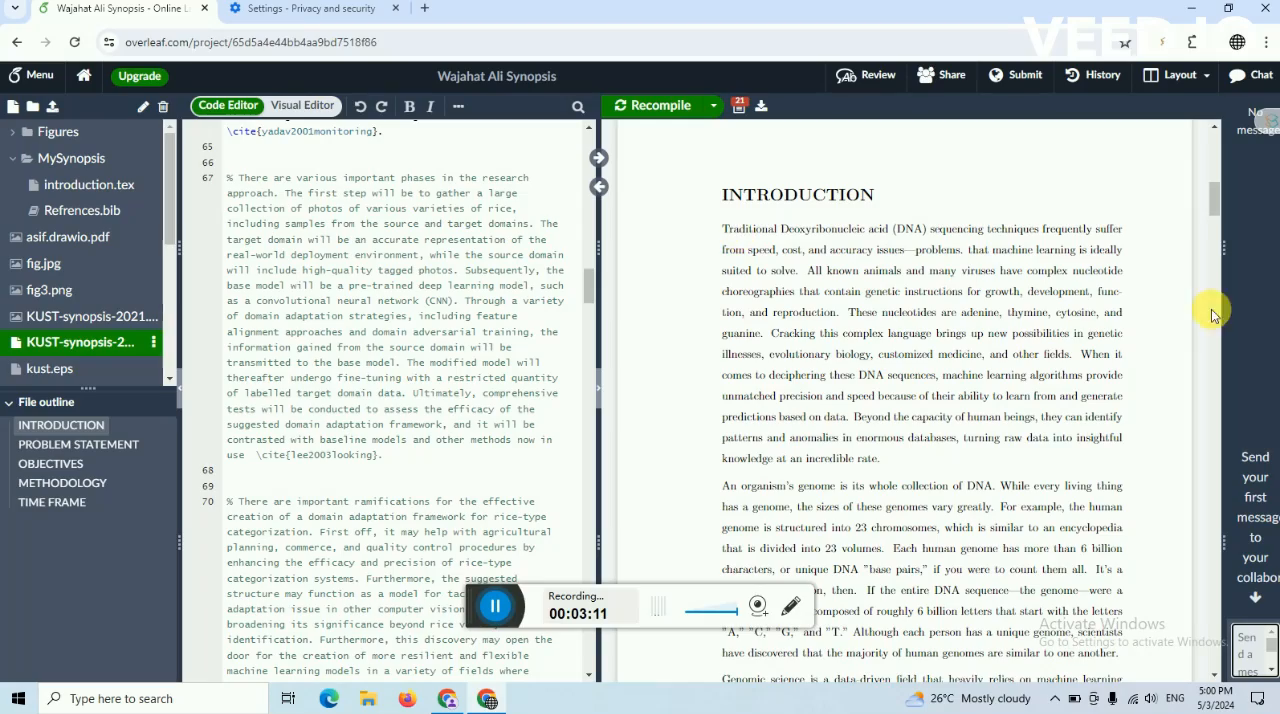
pyautogui.scroll(-3)
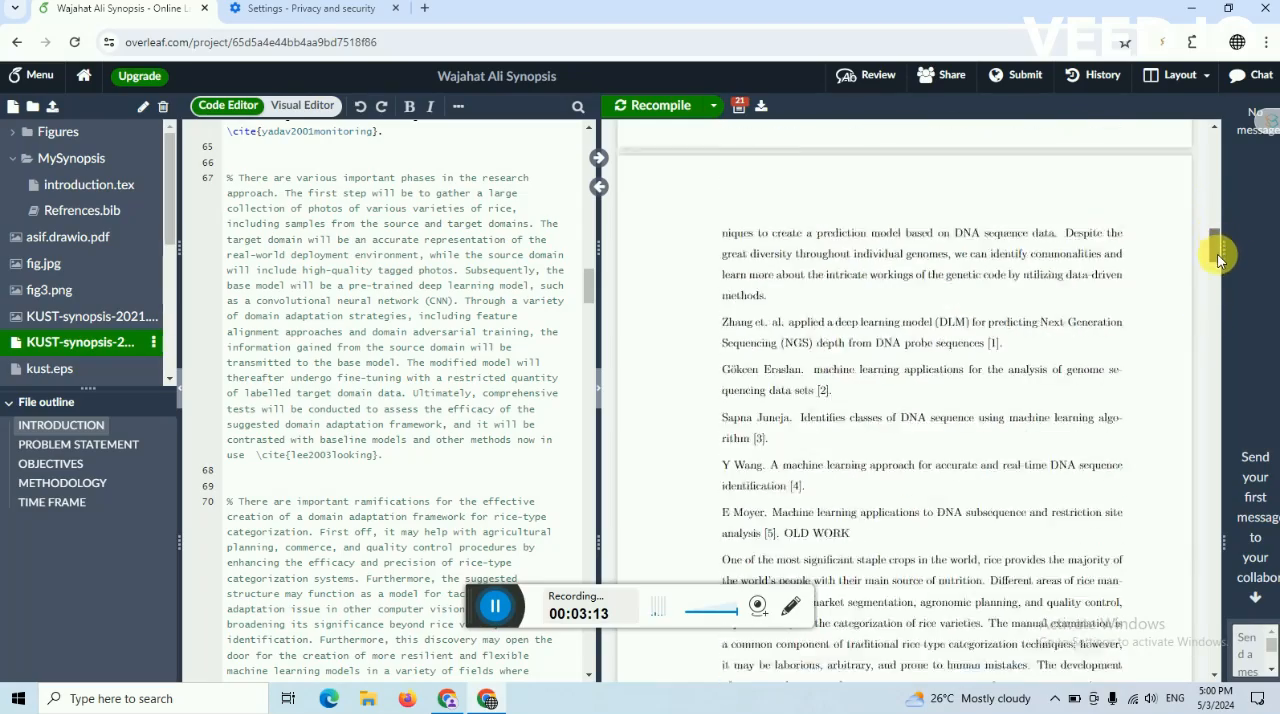
pyautogui.scroll(-3)
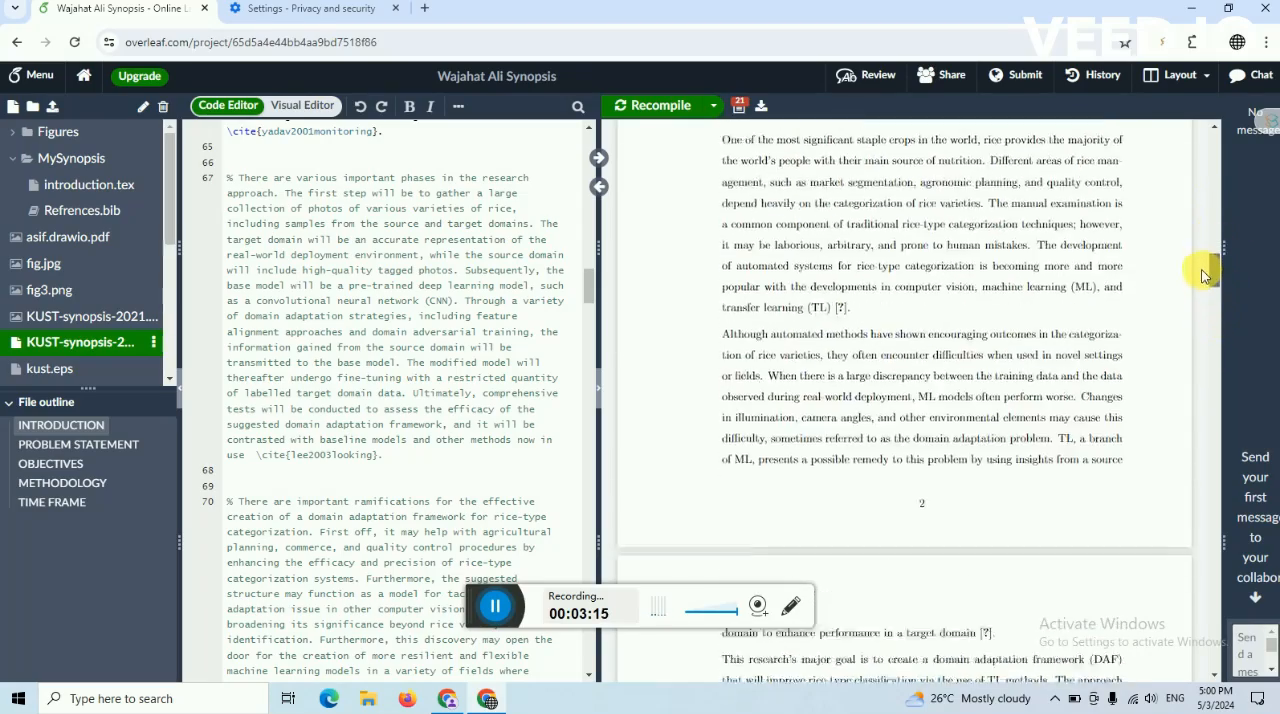